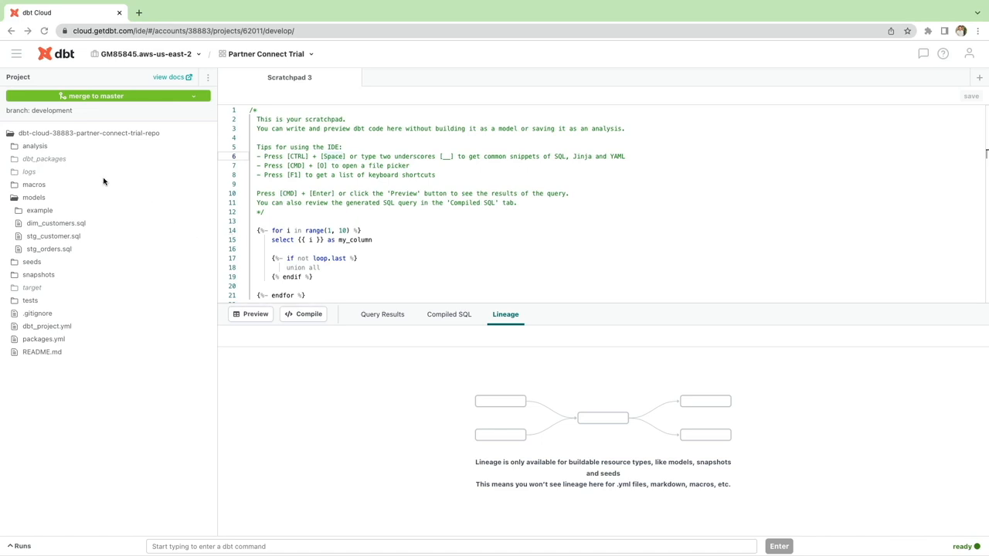
{"action": "mouse_move", "coordinate": [51, 235]}
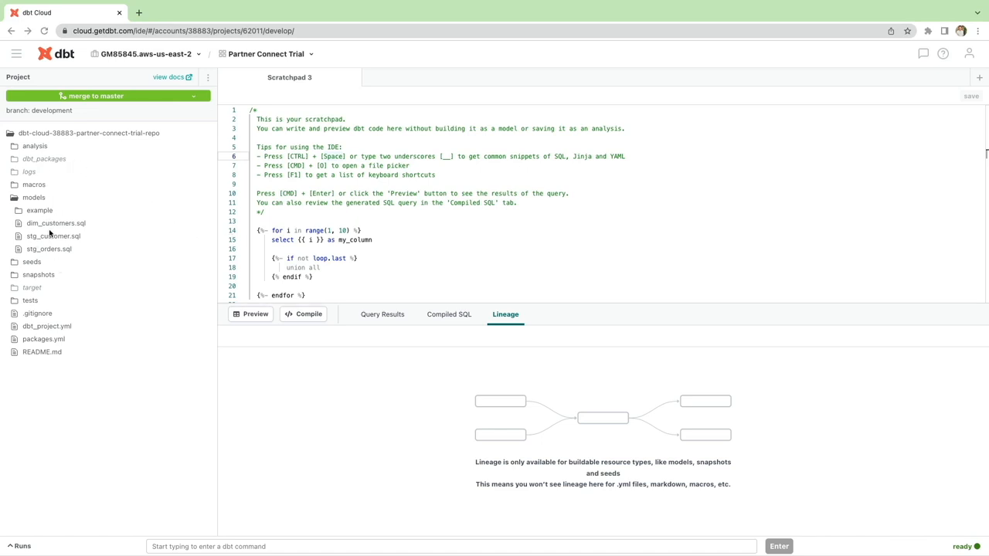
{"action": "mouse_move", "coordinate": [69, 261]}
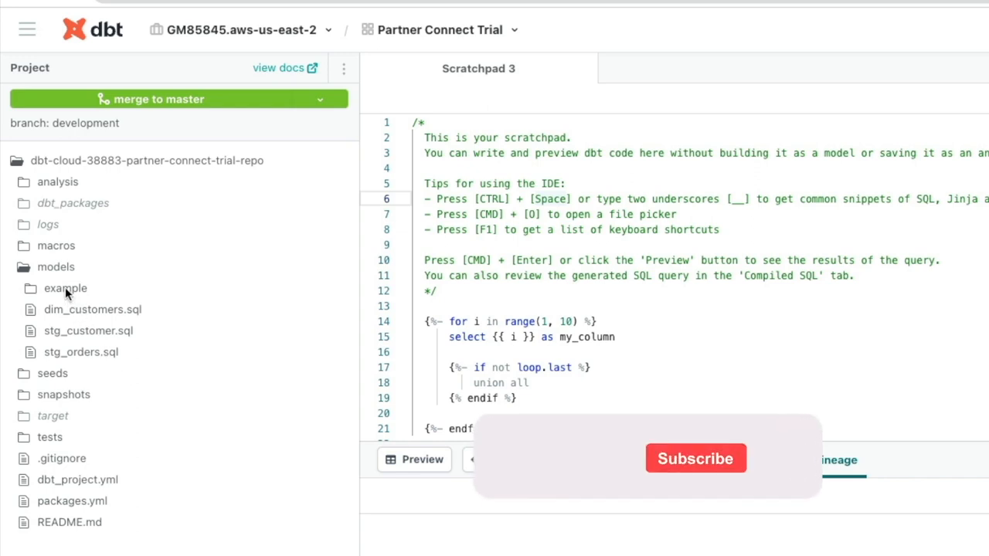
Delete the example folder under models using its actions menu
{"action": "left_click", "coordinate": [66, 288]}
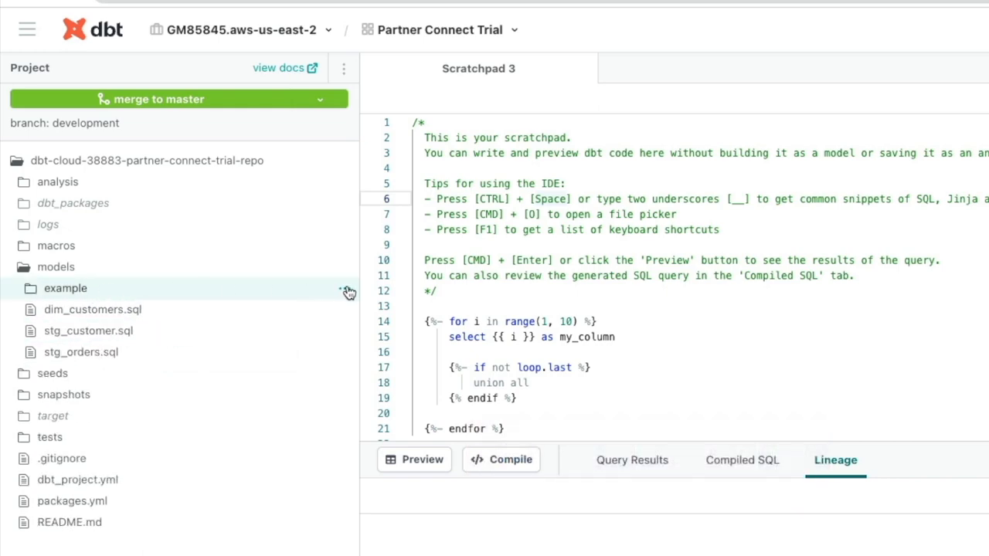
{"action": "left_click", "coordinate": [348, 291]}
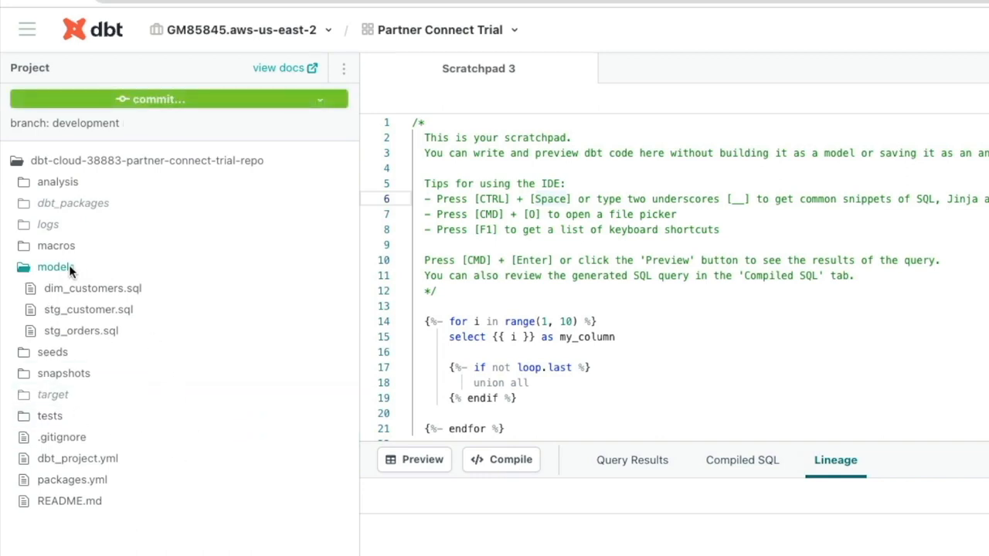
{"action": "mouse_move", "coordinate": [70, 266]}
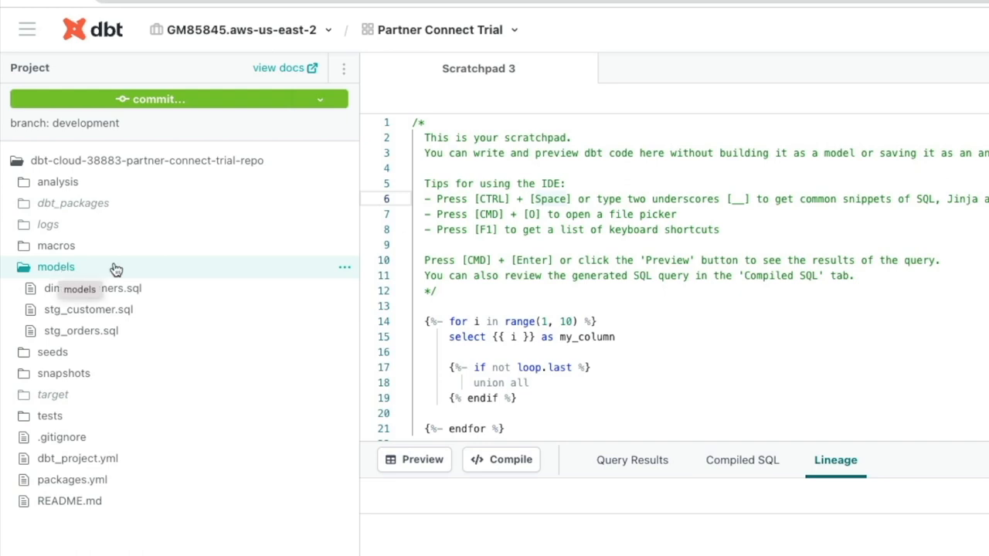
Create a marts folder (models/marts) inside the models directory
{"action": "left_click", "coordinate": [344, 266]}
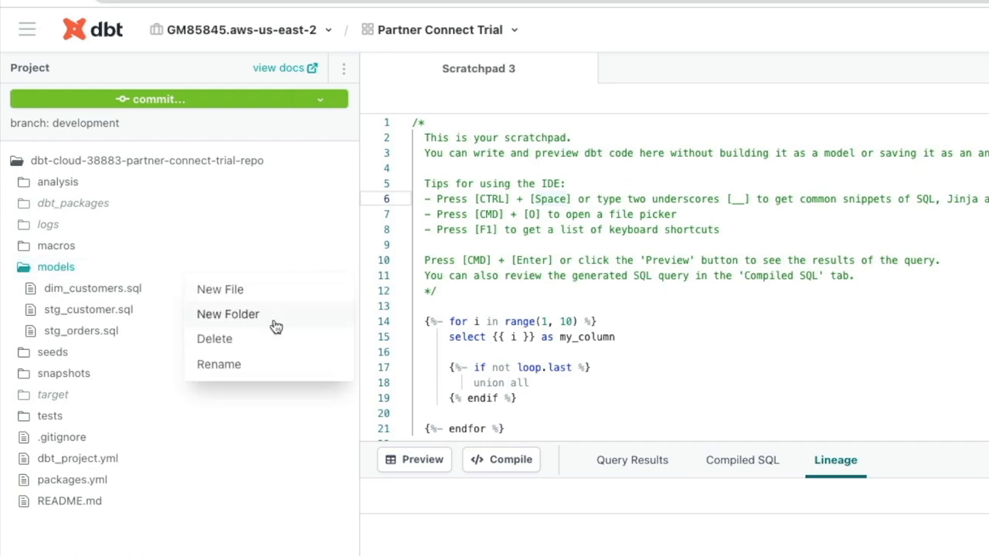
{"action": "left_click", "coordinate": [228, 314]}
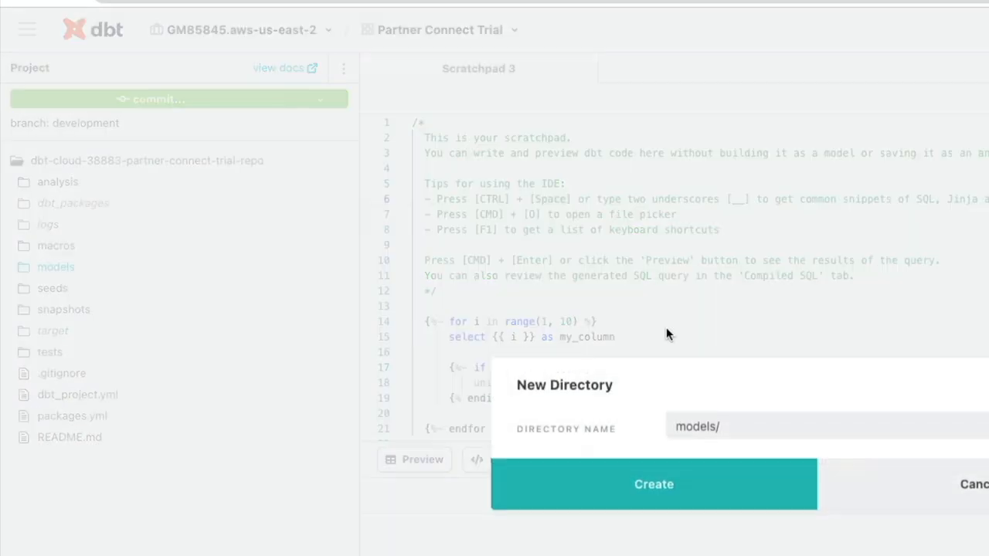
{"action": "type", "text": "marts"}
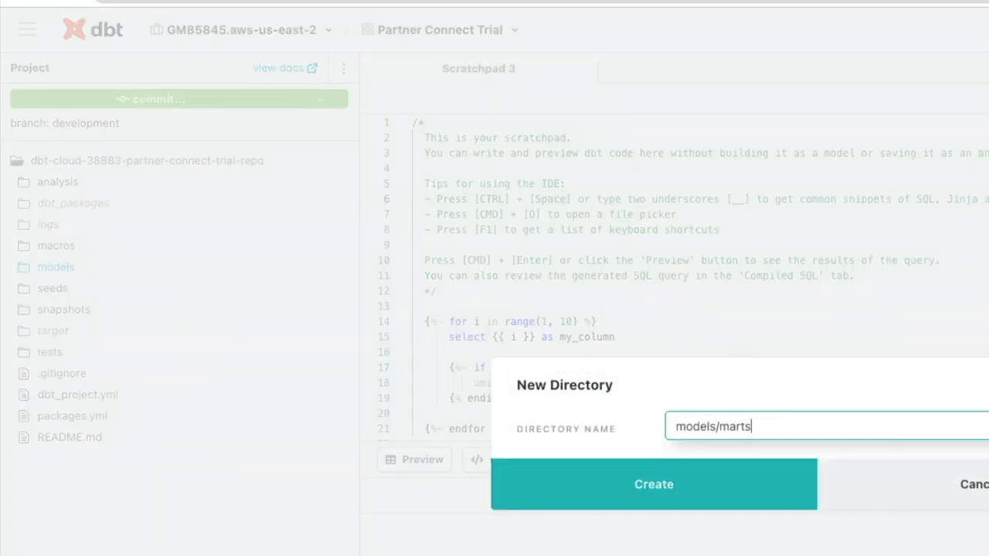
{"action": "left_click", "coordinate": [652, 484]}
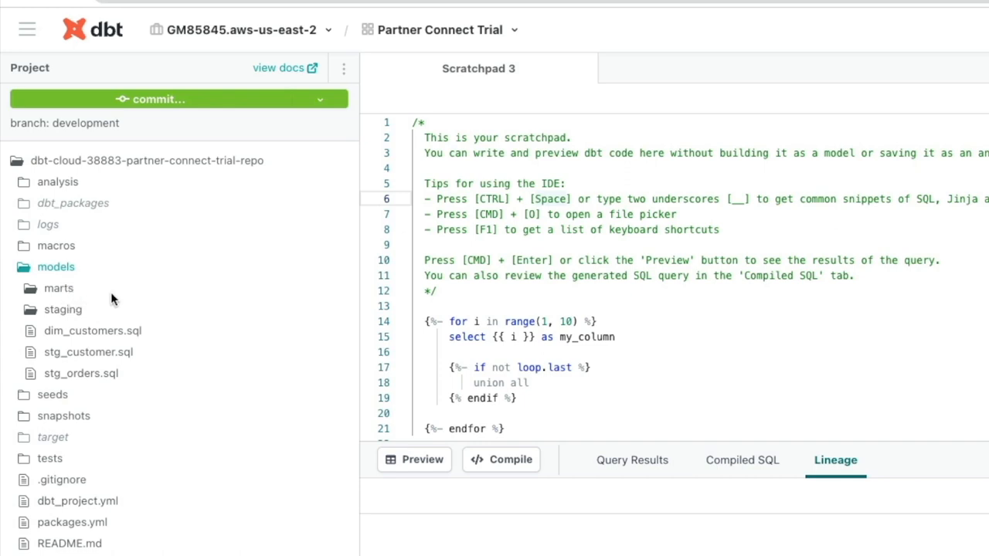
{"action": "mouse_move", "coordinate": [146, 287]}
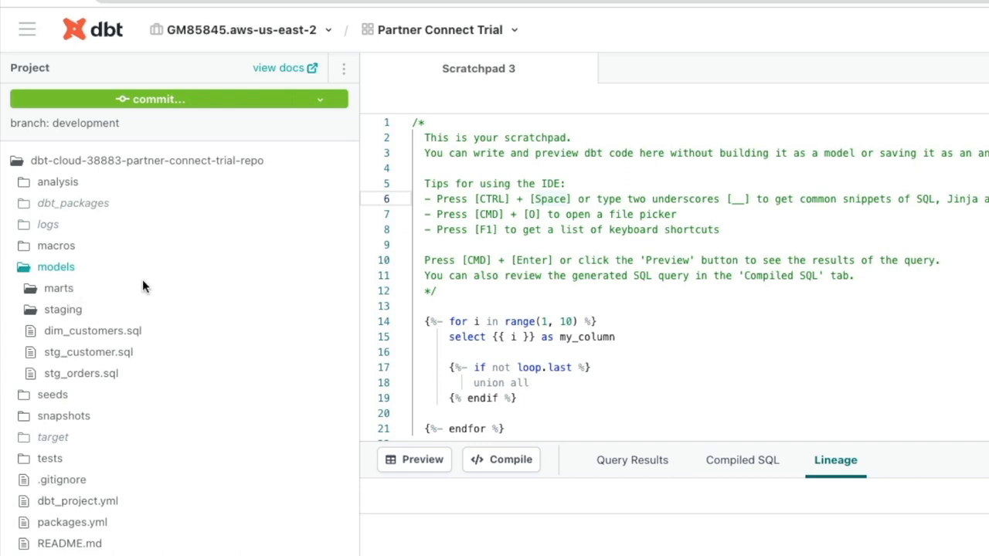
{"action": "mouse_move", "coordinate": [83, 315]}
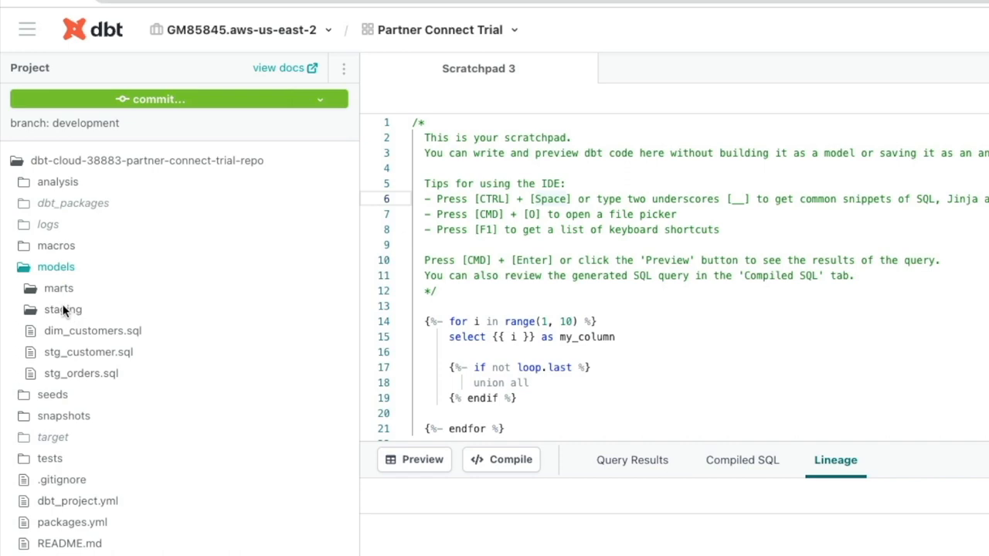
{"action": "mouse_move", "coordinate": [66, 309]}
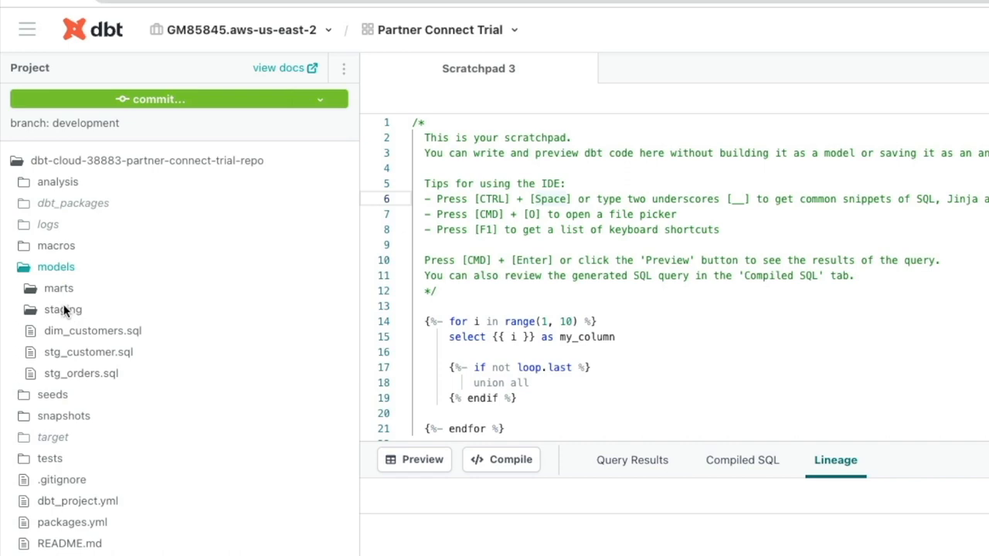
{"action": "mouse_move", "coordinate": [58, 288]}
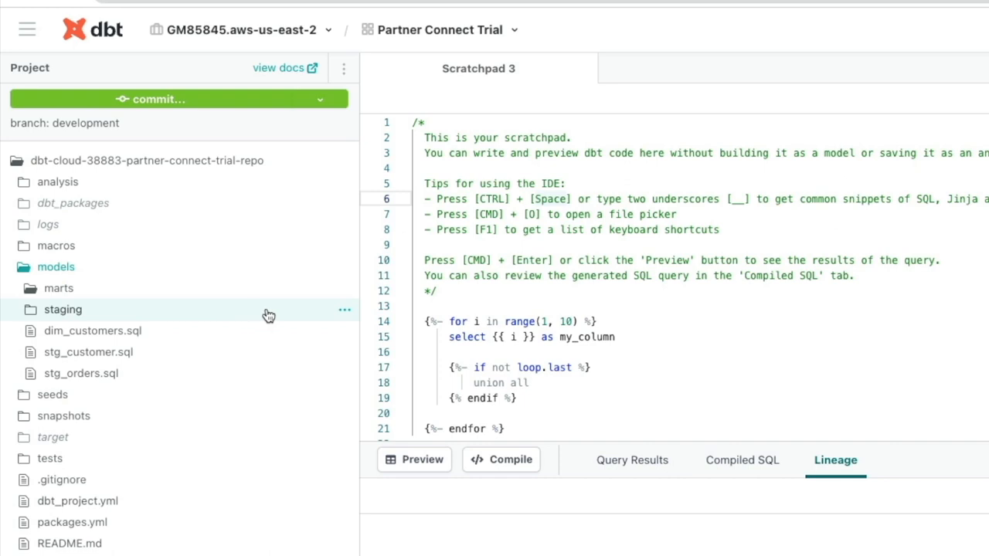
Create a staging/jaffle_shop folder, then check stg_orders.sql's raw.jaffle_shop source schema
{"action": "left_click", "coordinate": [344, 309]}
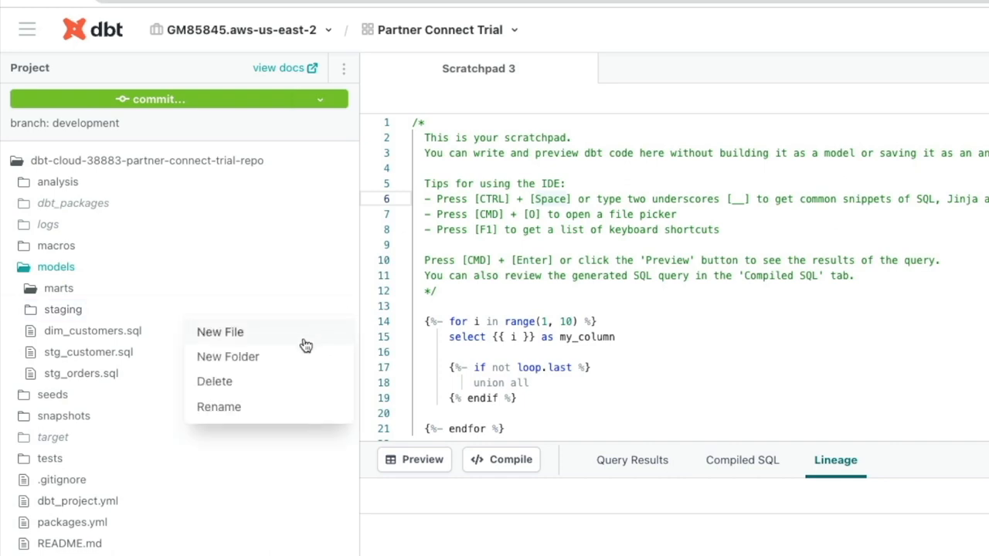
{"action": "left_click", "coordinate": [228, 356]}
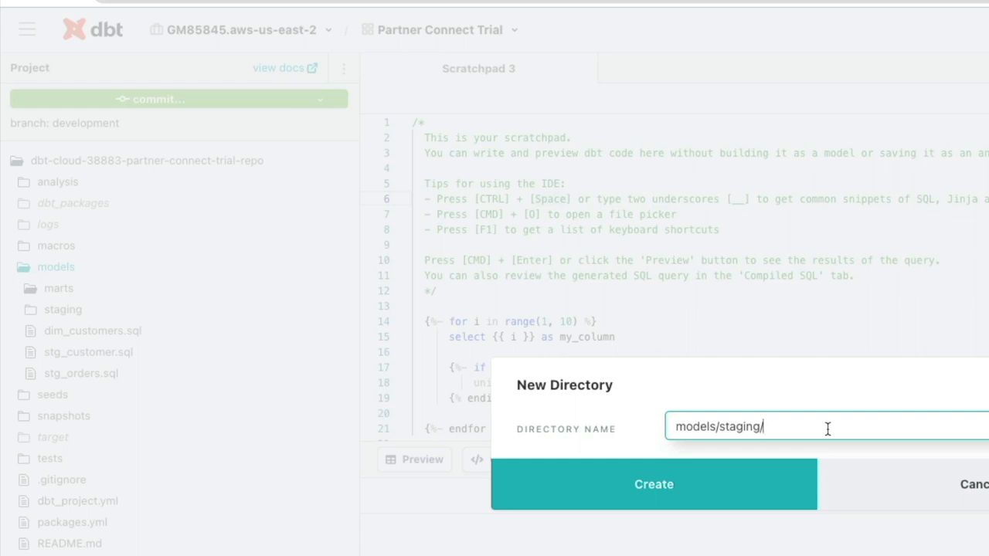
{"action": "type", "text": "jaffle_"}
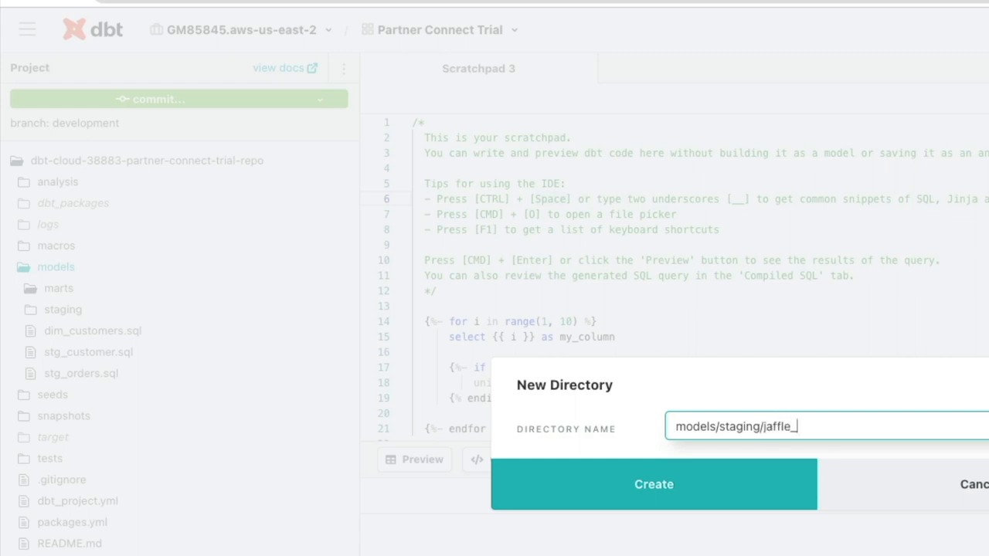
{"action": "type", "text": "shop"}
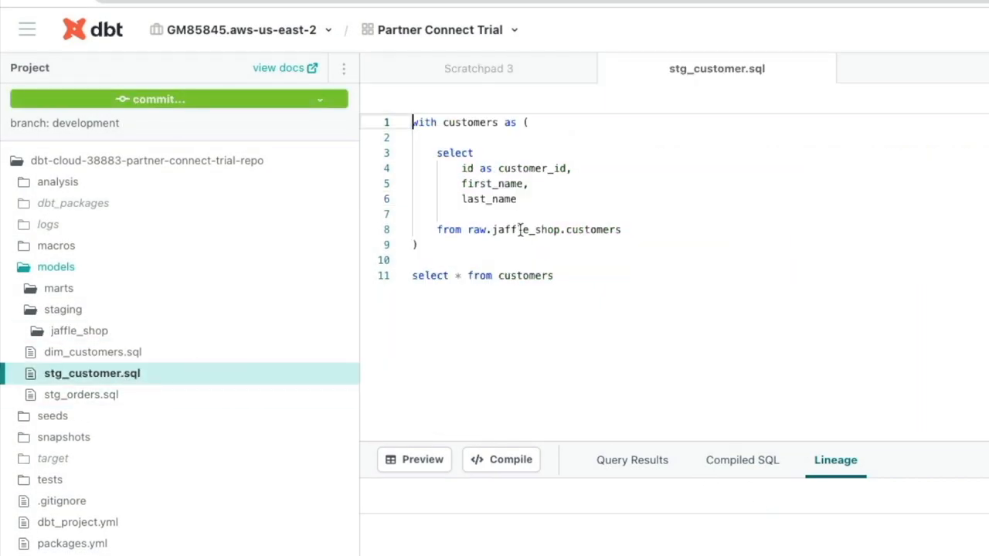
{"action": "mouse_move", "coordinate": [81, 394]}
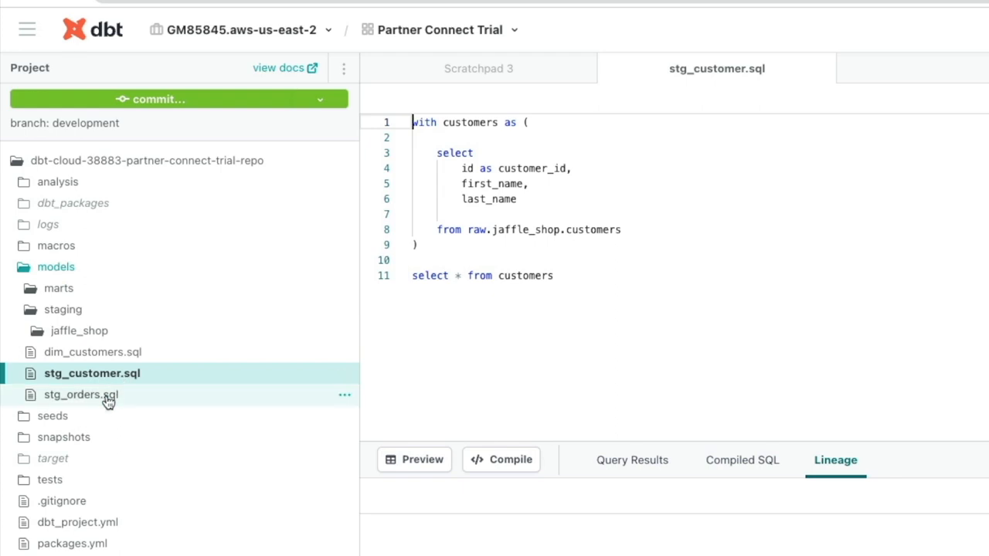
{"action": "double_click", "coordinate": [525, 229]}
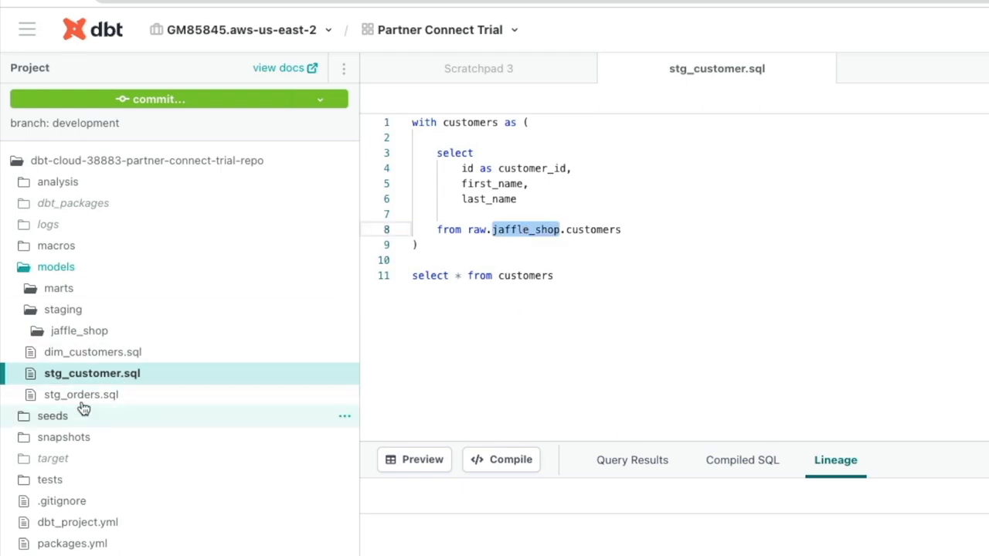
{"action": "left_click", "coordinate": [82, 394]}
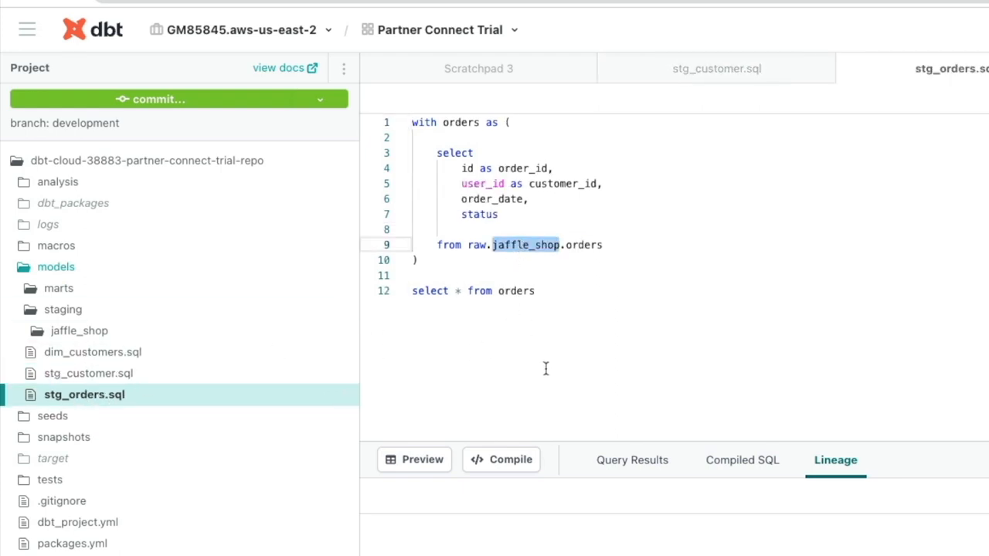
{"action": "mouse_move", "coordinate": [79, 331]}
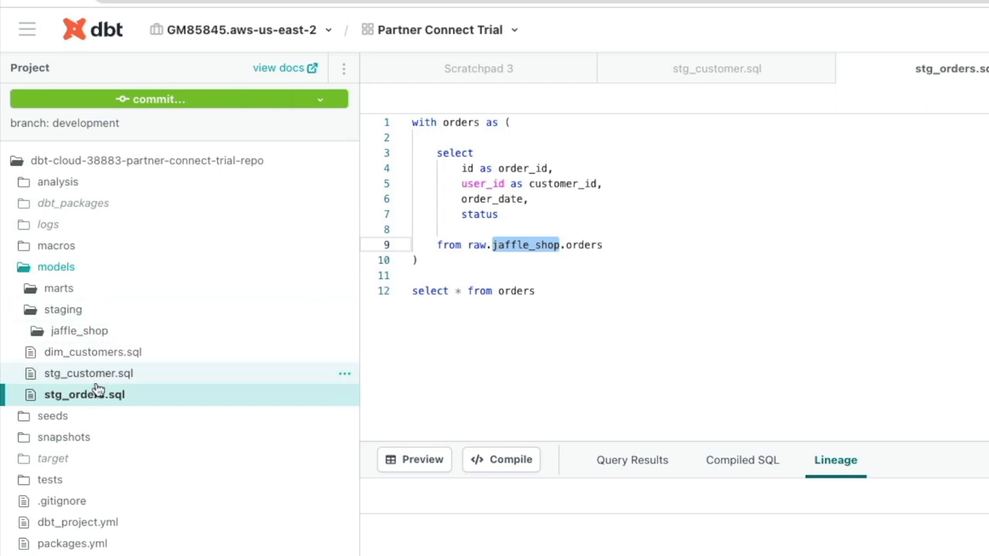
{"action": "mouse_move", "coordinate": [130, 379]}
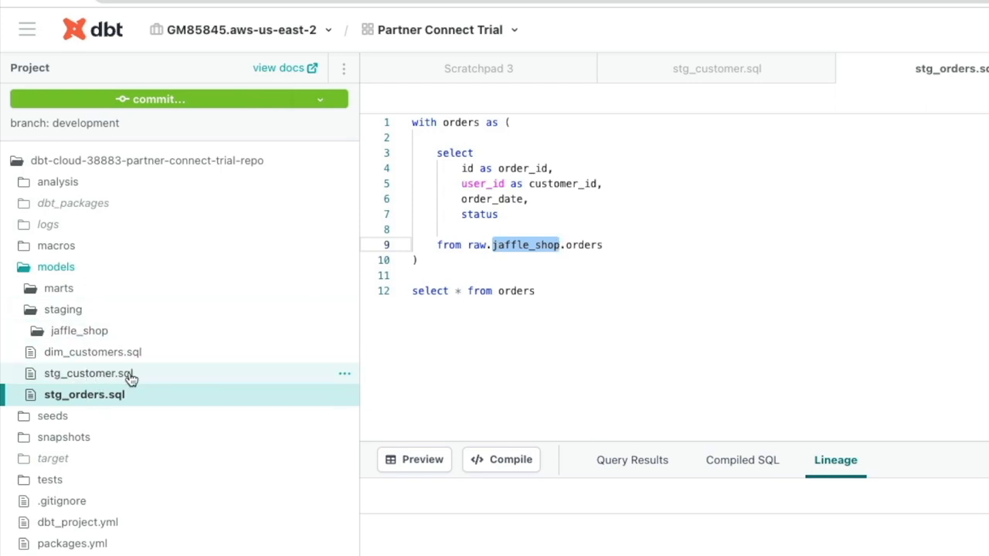
Move stg_customer.sql to models/staging/jaffle_shop/stg_customer.sql
{"action": "left_click", "coordinate": [345, 374]}
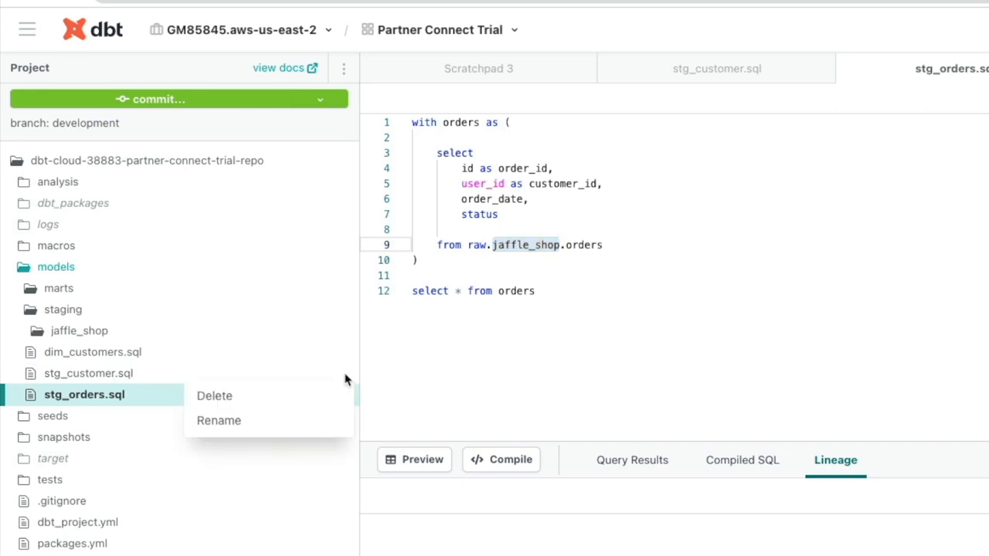
{"action": "left_click", "coordinate": [219, 420]}
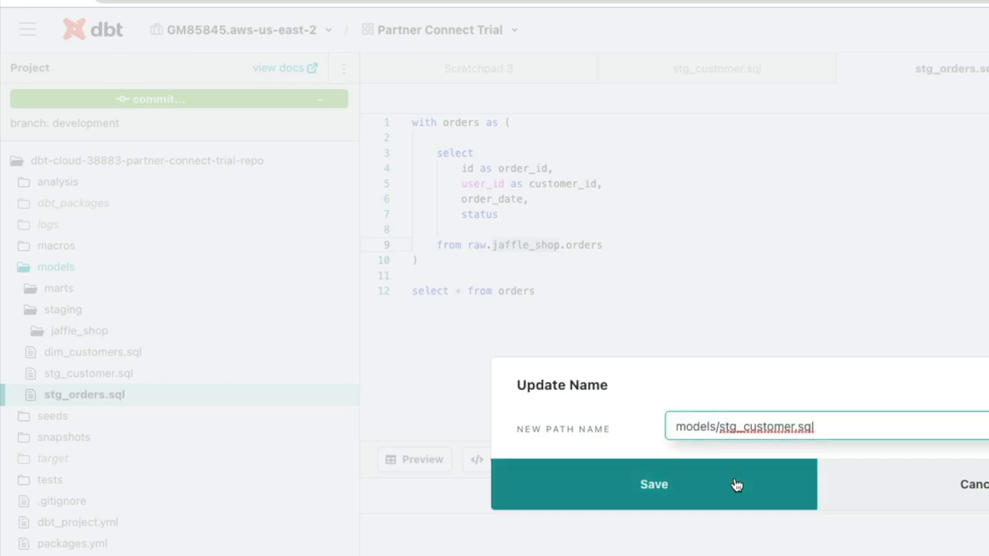
{"action": "type", "text": "jaffle_shop/"}
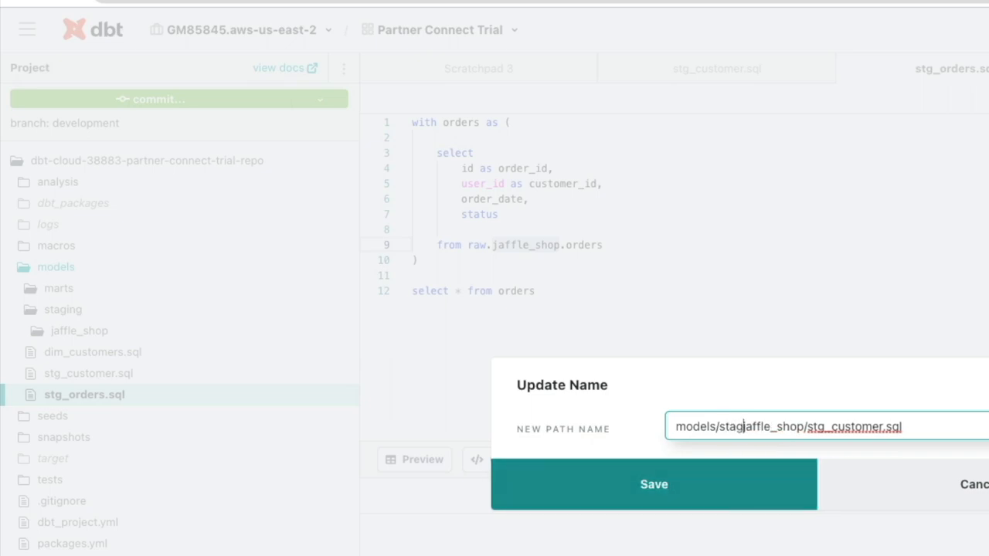
{"action": "type", "text": "ing/"}
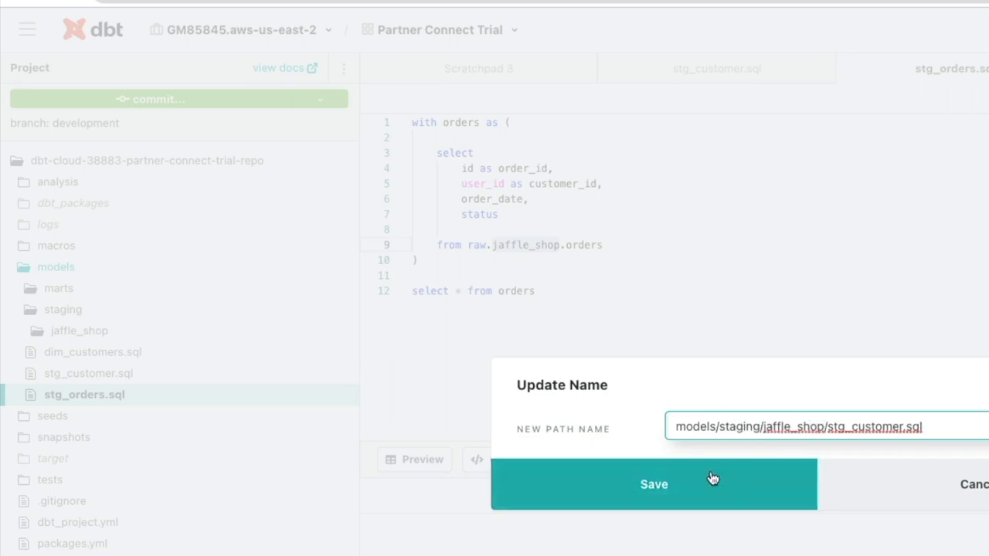
{"action": "left_click", "coordinate": [654, 484]}
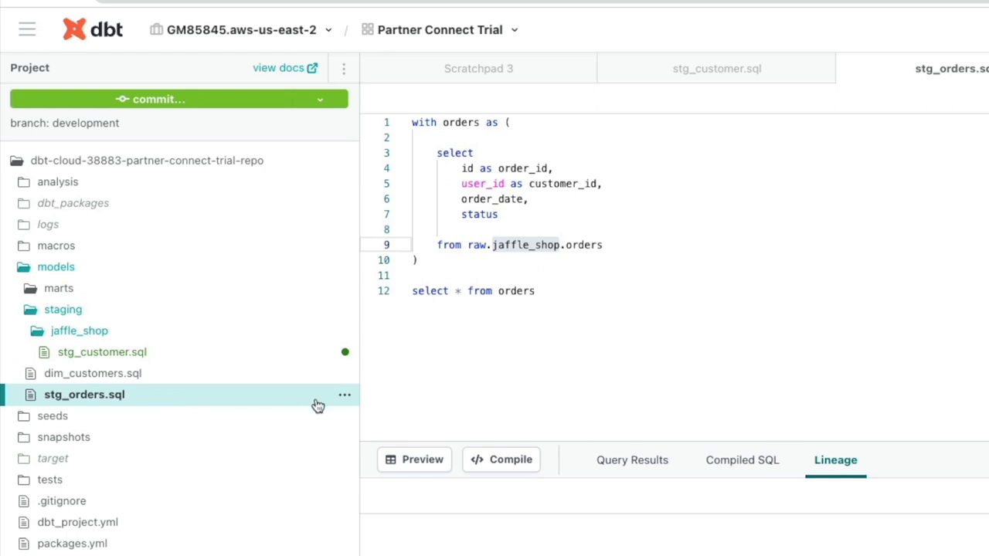
Move stg_orders.sql into the staging/jaffle_shop folder beside stg_customer.sql
{"action": "left_click", "coordinate": [344, 394]}
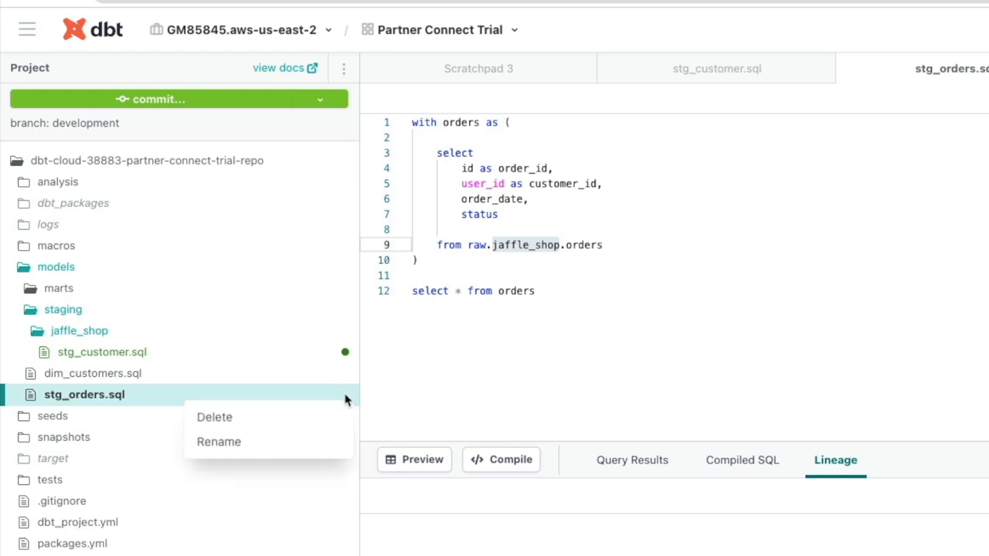
{"action": "left_click", "coordinate": [218, 441]}
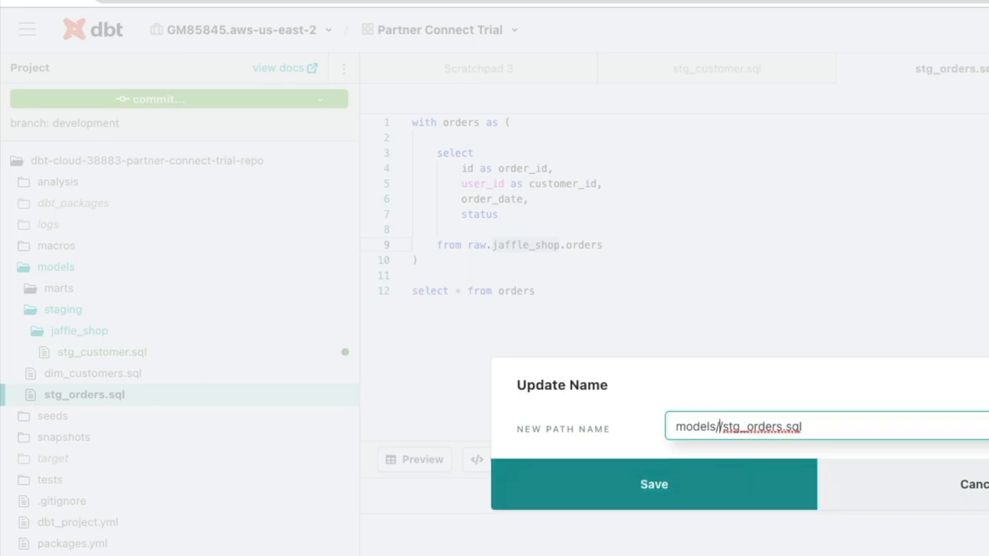
{"action": "type", "text": "s"}
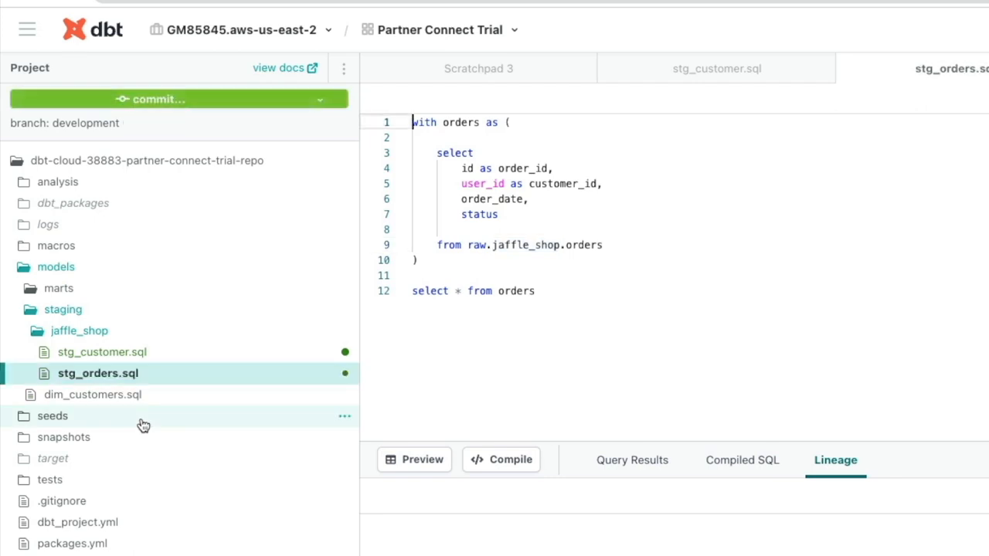
{"action": "mouse_move", "coordinate": [124, 353]}
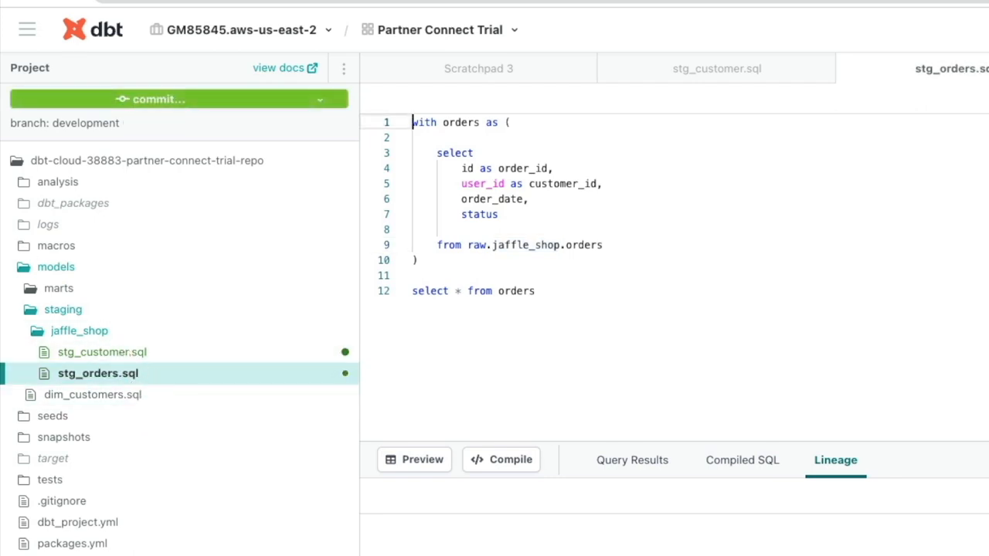
{"action": "mouse_move", "coordinate": [89, 342]}
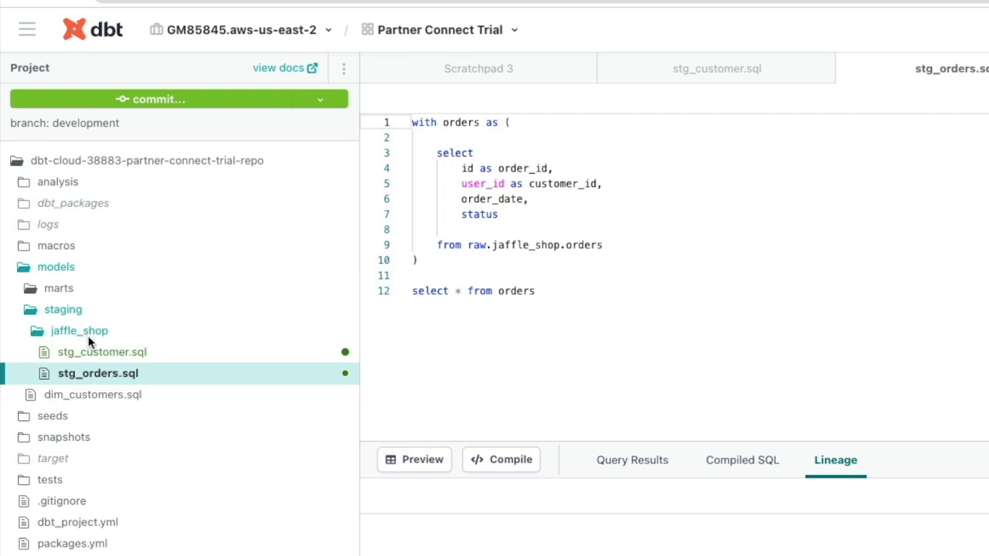
{"action": "mouse_move", "coordinate": [68, 337]}
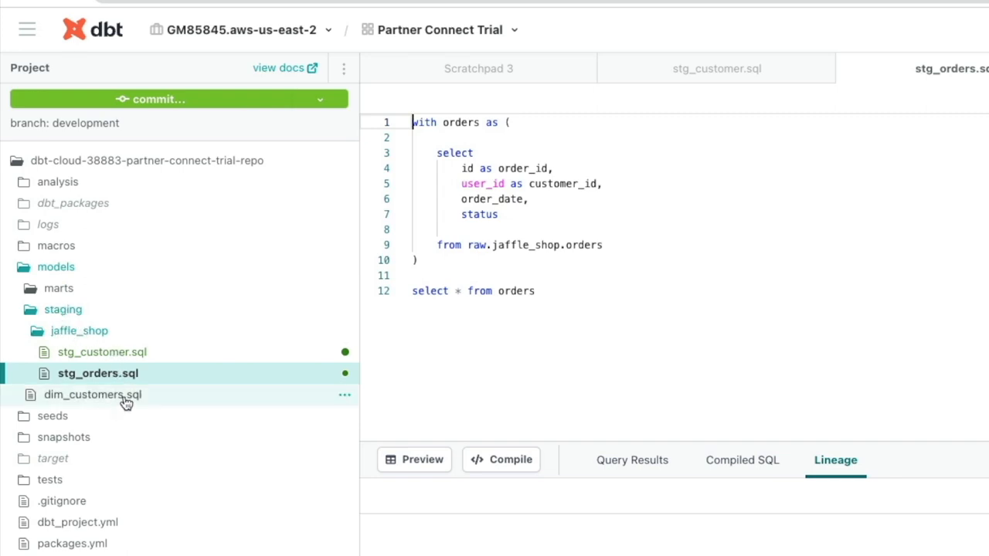
Open dim_customers.sql and create a models/marts/core folder
{"action": "left_click", "coordinate": [93, 394]}
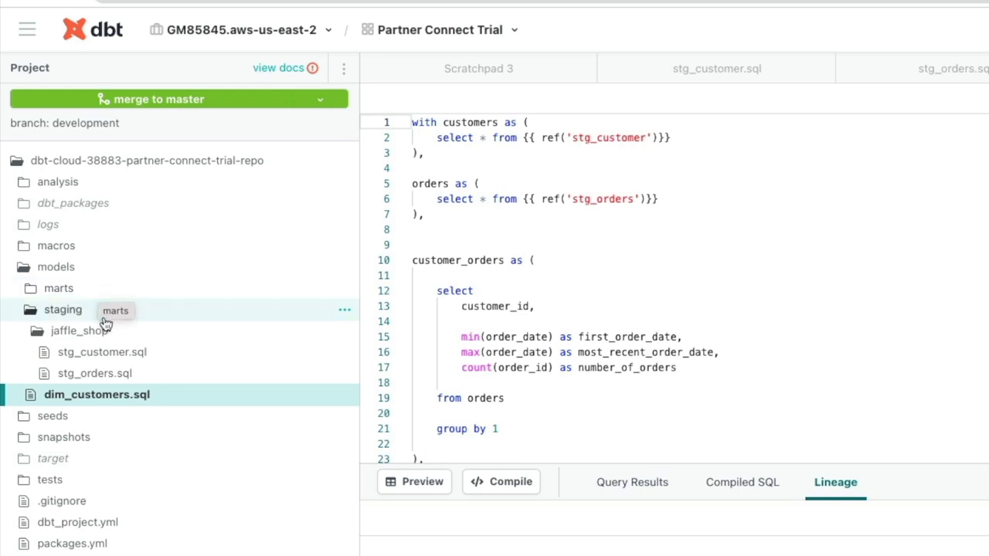
{"action": "mouse_move", "coordinate": [118, 293]}
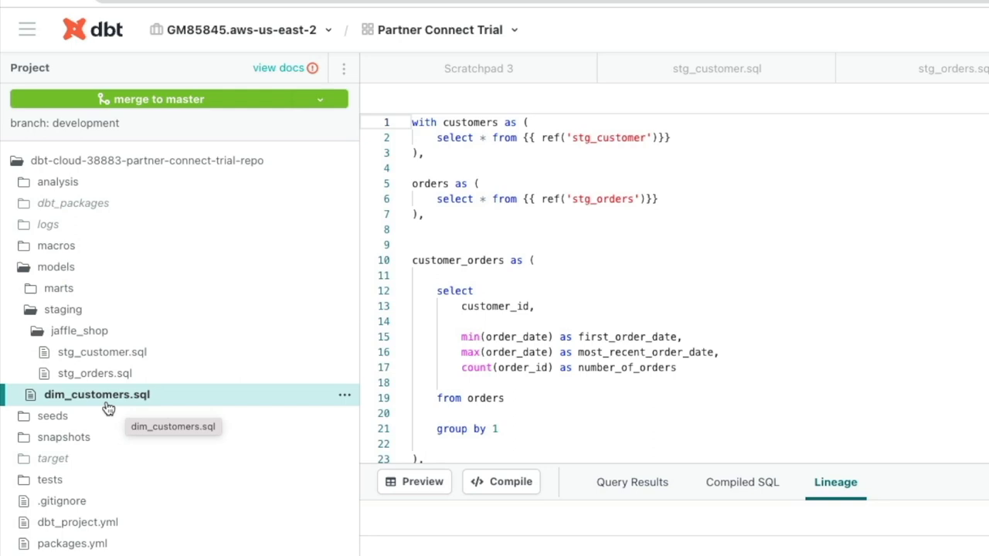
{"action": "mouse_move", "coordinate": [205, 288]}
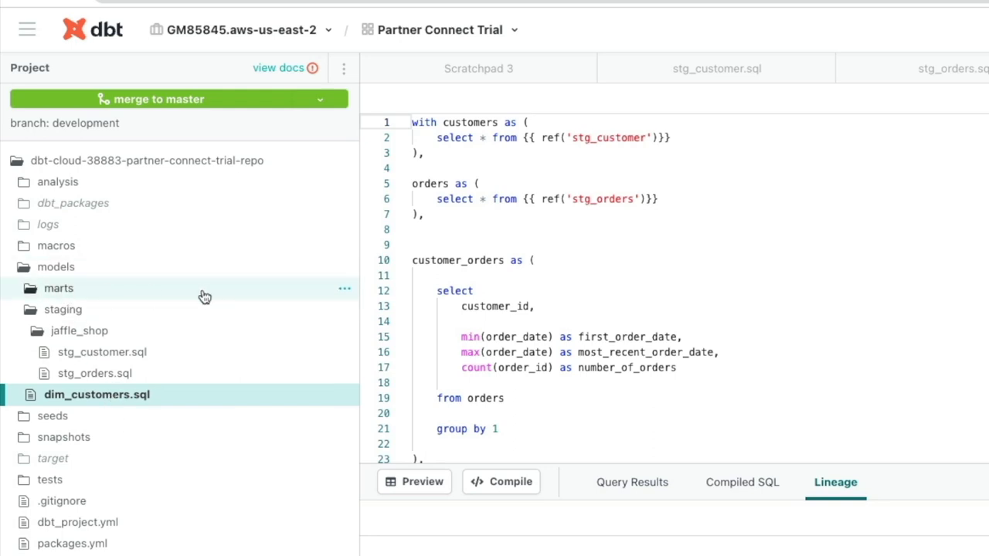
{"action": "left_click", "coordinate": [345, 288]}
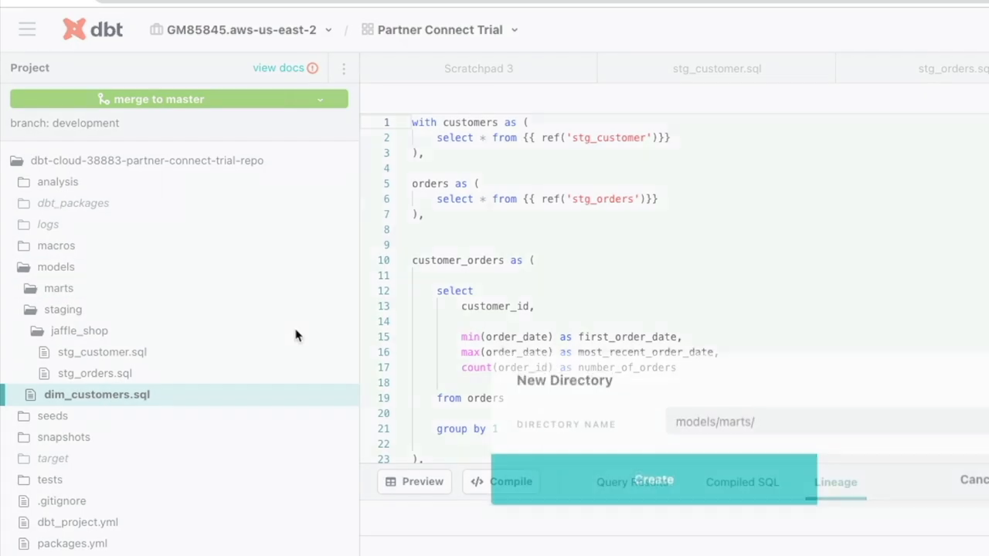
{"action": "type", "text": "cor"}
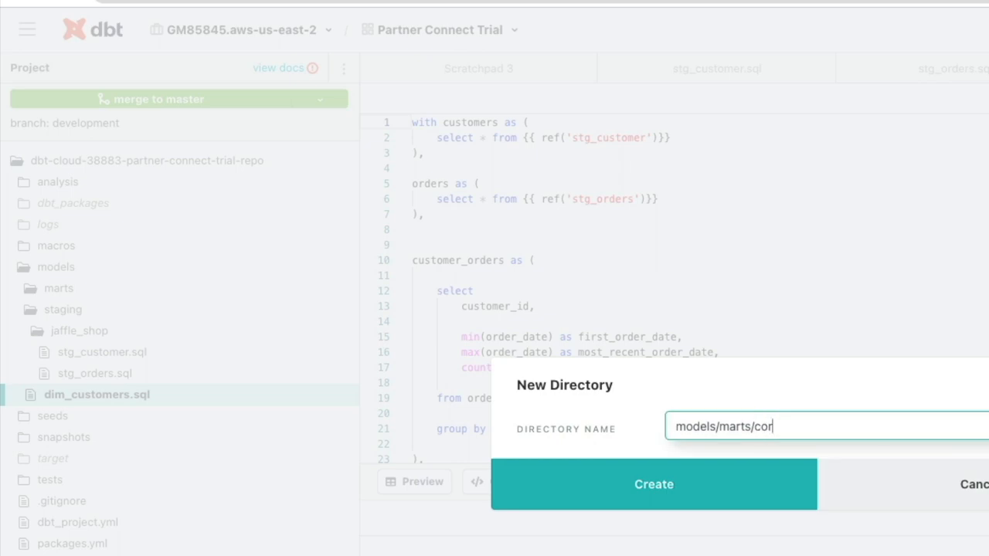
{"action": "left_click", "coordinate": [653, 483]}
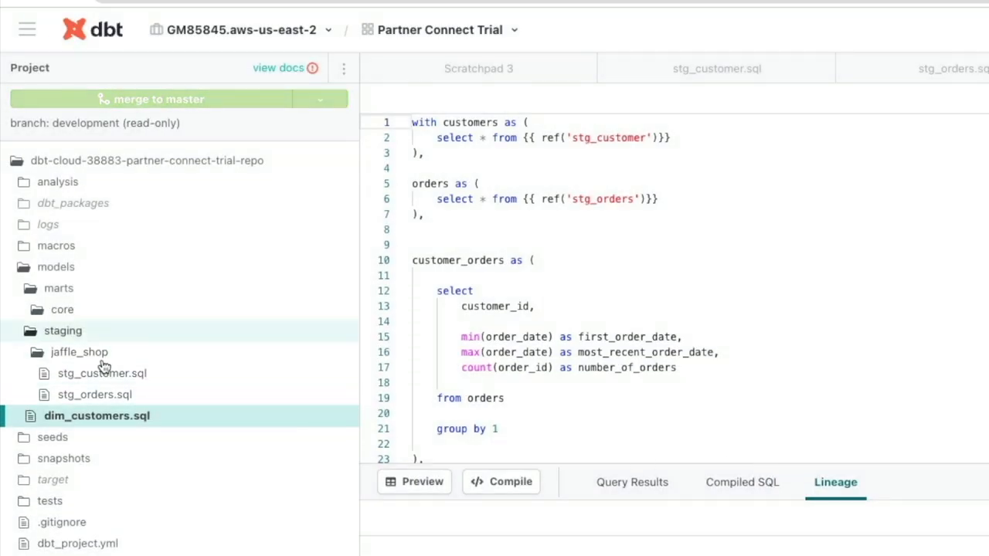
Move dim_customers.sql into the models/marts/core folder
{"action": "right_click", "coordinate": [96, 415]}
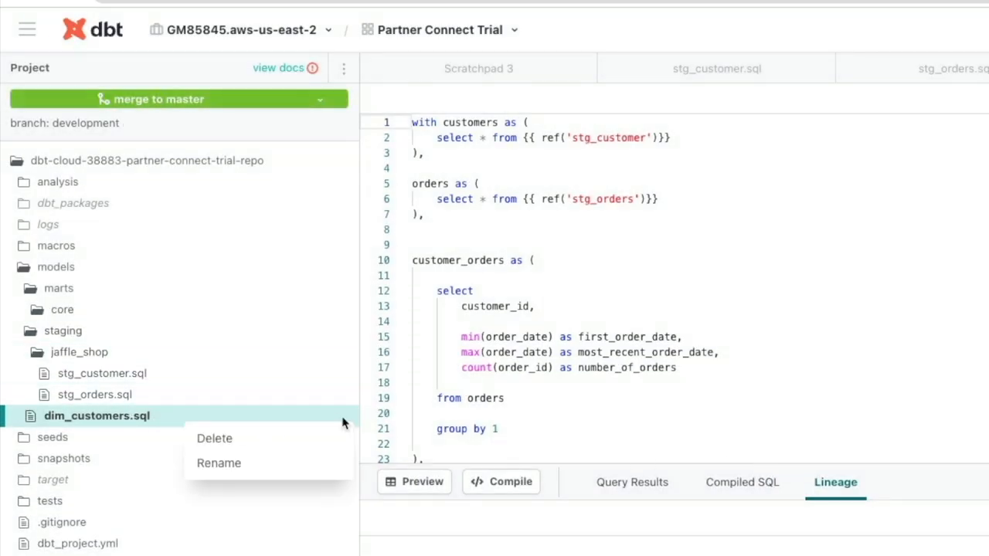
{"action": "mouse_move", "coordinate": [301, 466]}
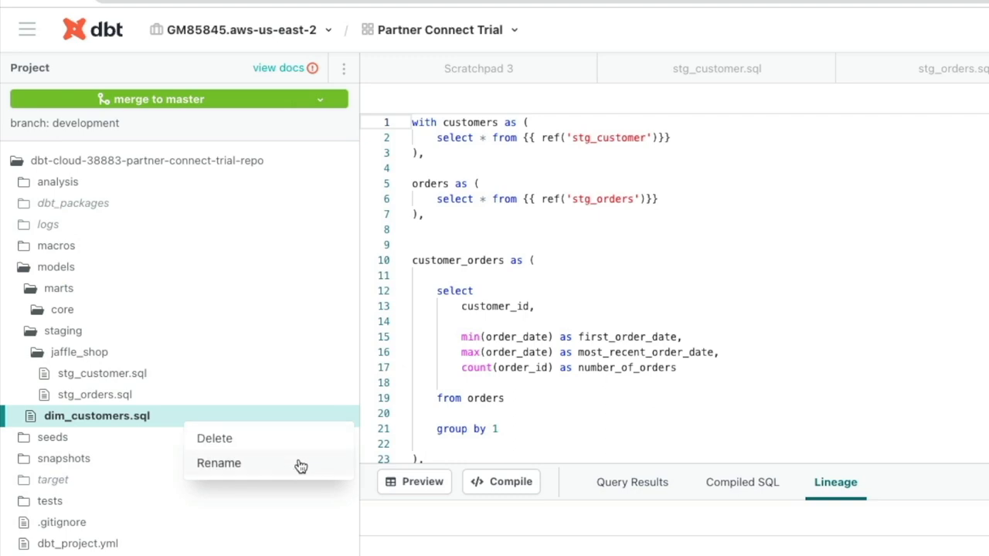
{"action": "left_click", "coordinate": [219, 462]}
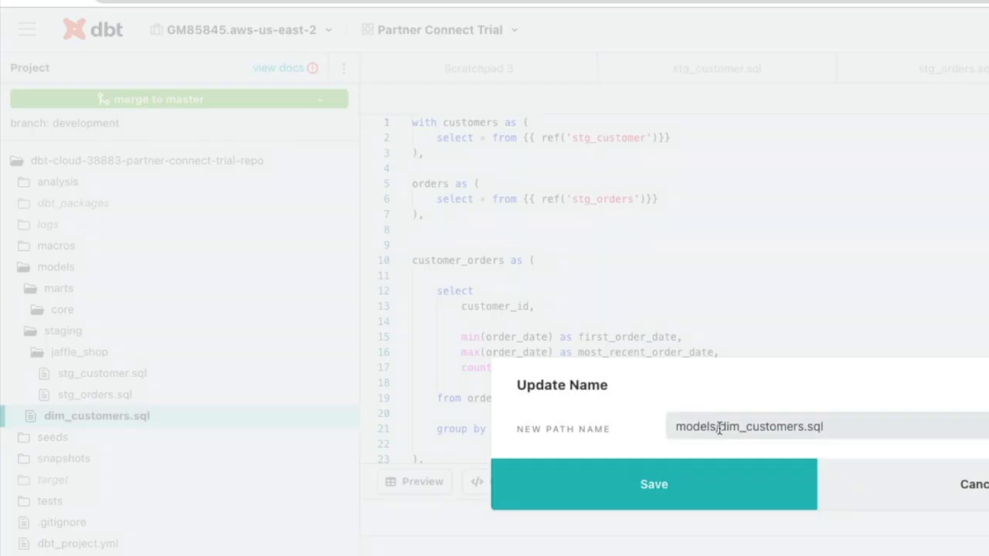
{"action": "left_click", "coordinate": [772, 426]}
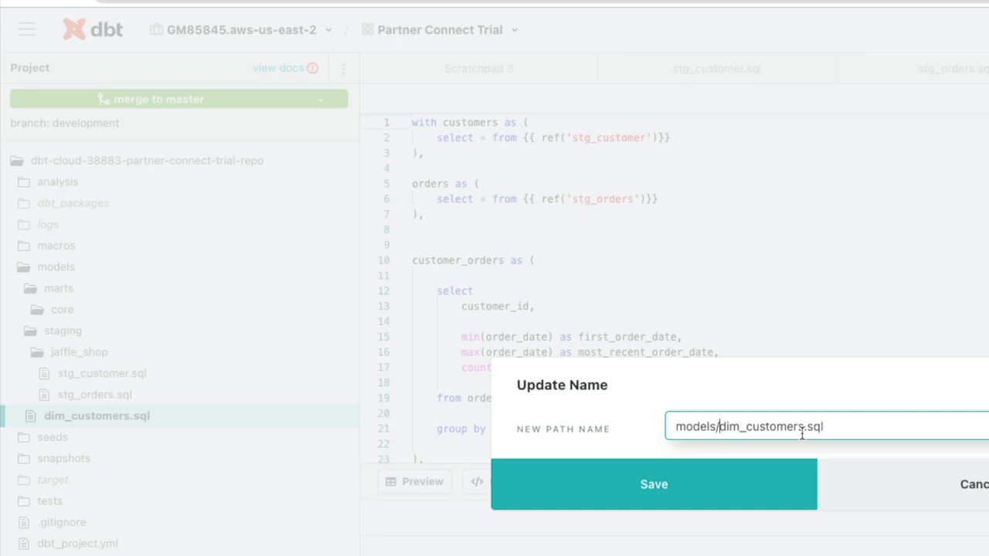
{"action": "type", "text": "marts"}
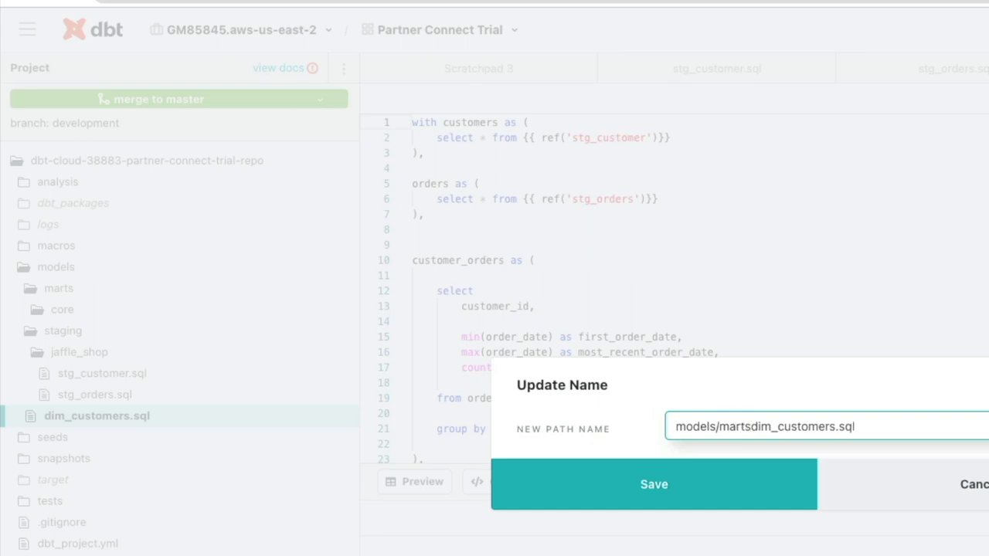
{"action": "left_click", "coordinate": [653, 484]}
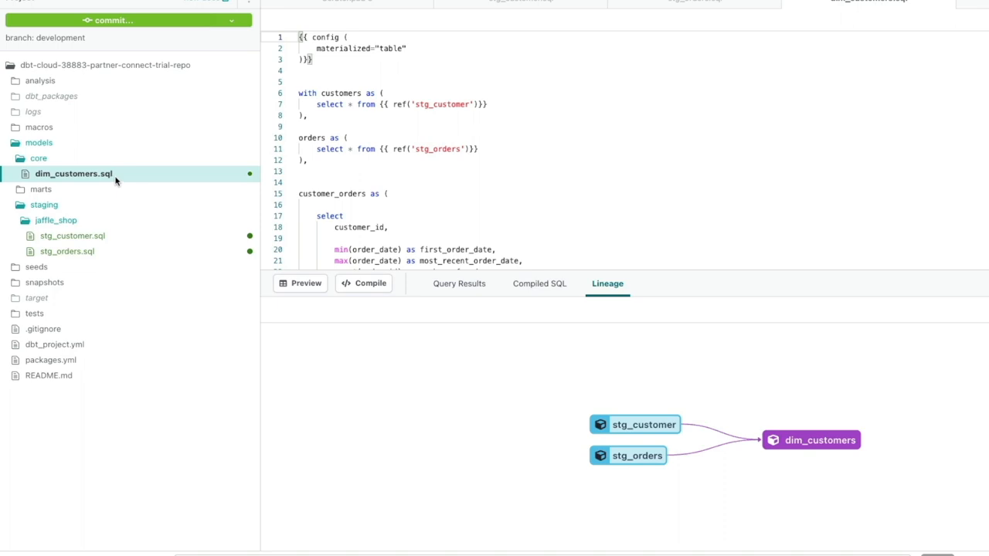
{"action": "mouse_move", "coordinate": [336, 146]}
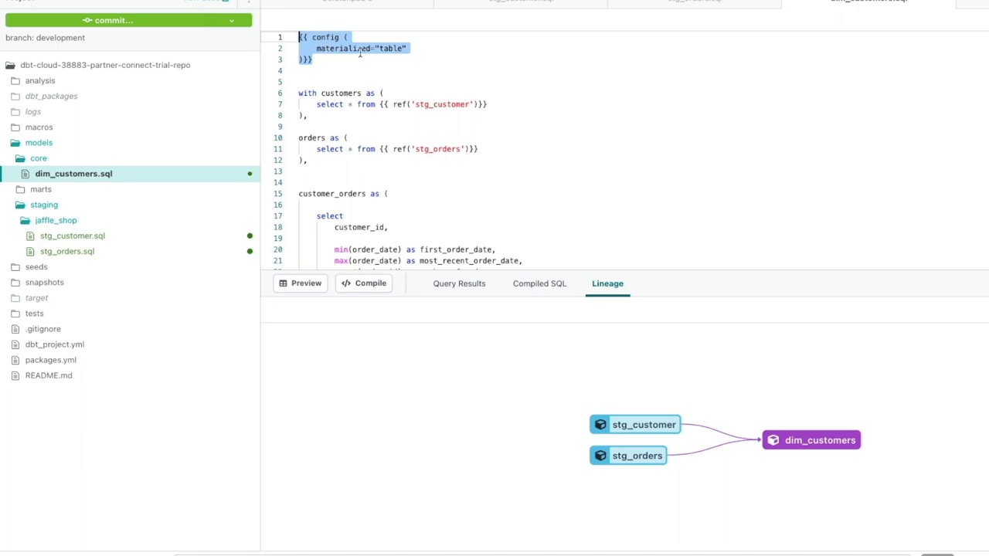
{"action": "mouse_move", "coordinate": [37, 159]}
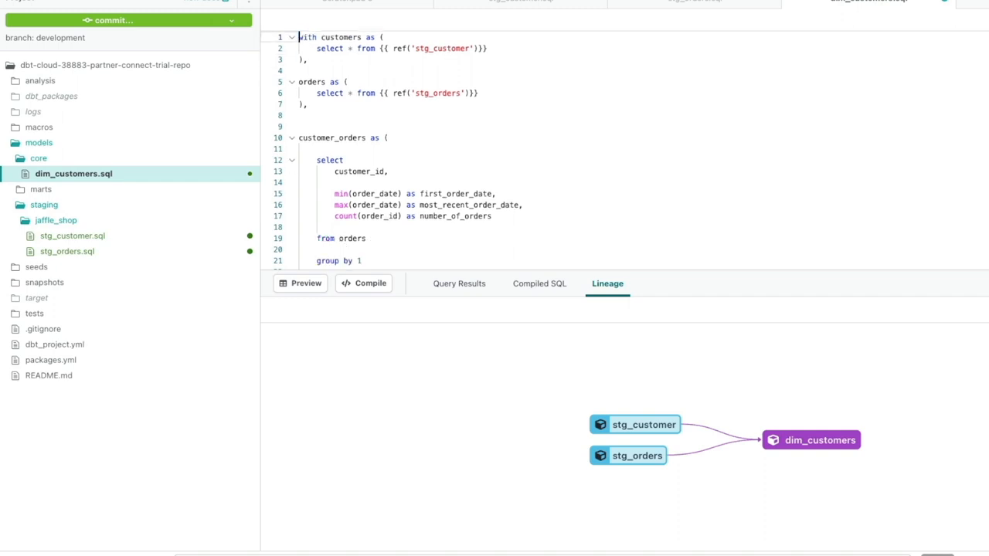
{"action": "mouse_move", "coordinate": [286, 111]}
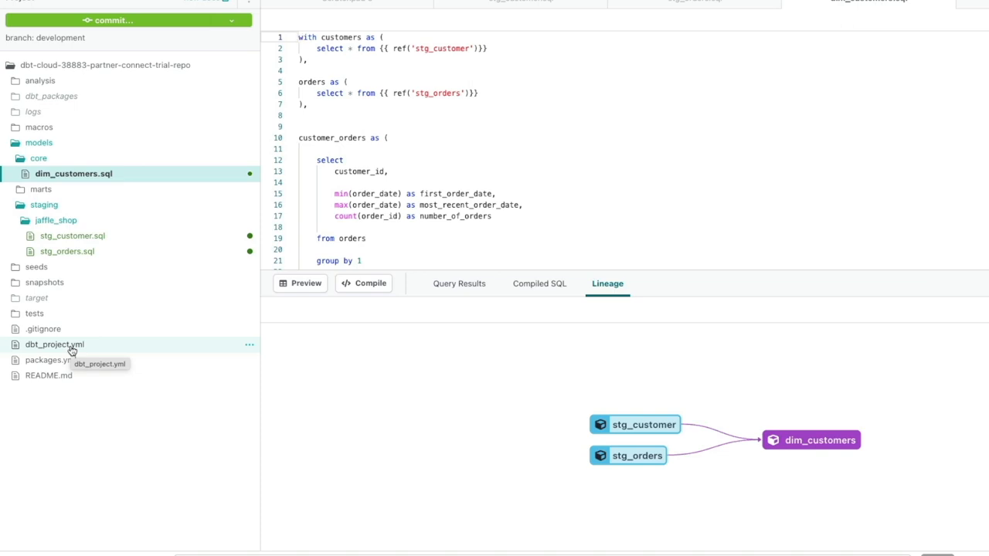
Change the project name in dbt_project.yml from mastering_snowflake to jaffle_shop
{"action": "left_click", "coordinate": [55, 344]}
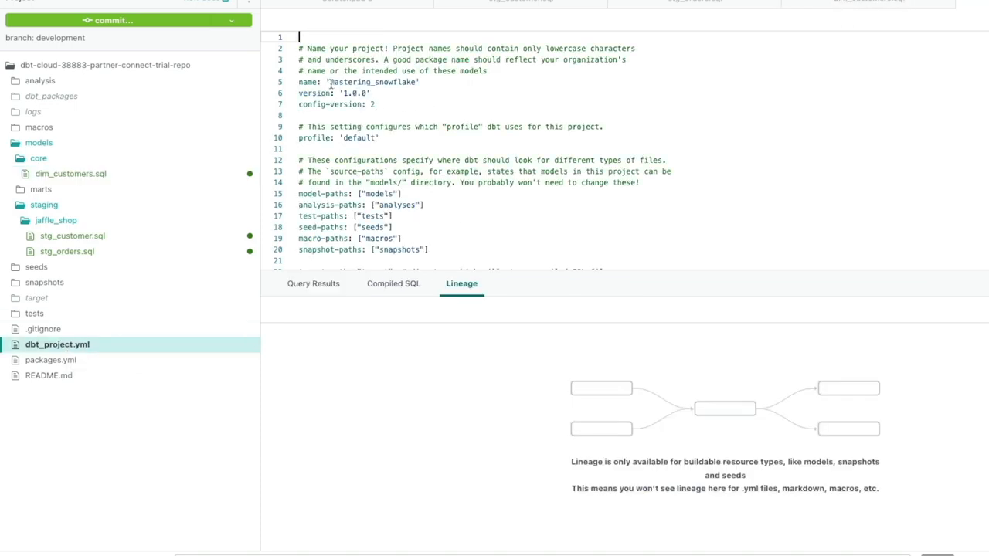
{"action": "double_click", "coordinate": [373, 82]}
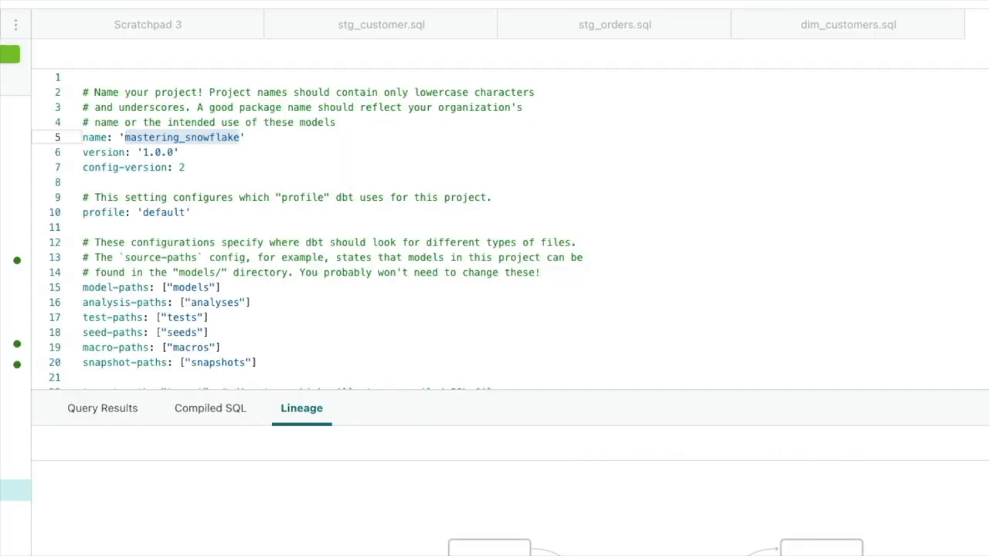
{"action": "mouse_move", "coordinate": [183, 135]}
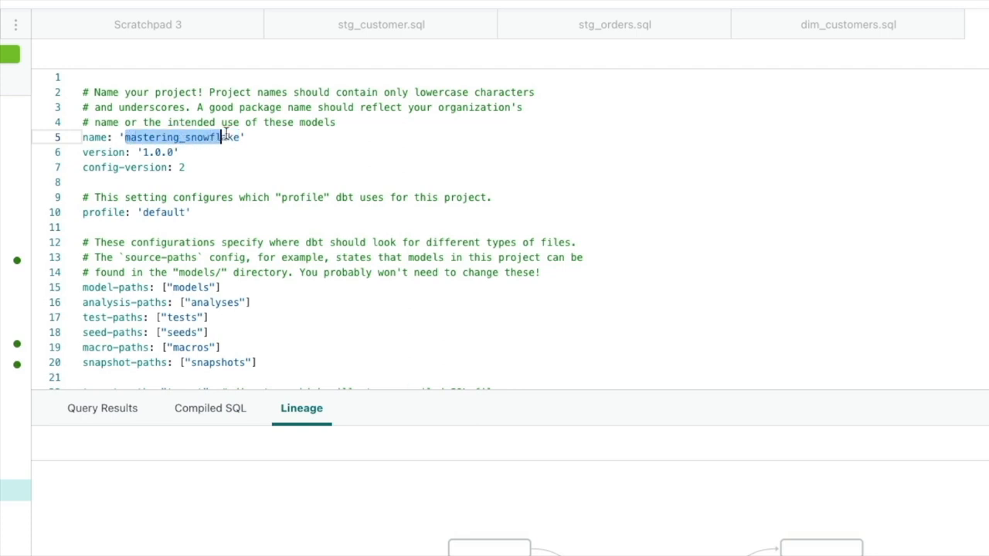
{"action": "type", "text": "ja'"}
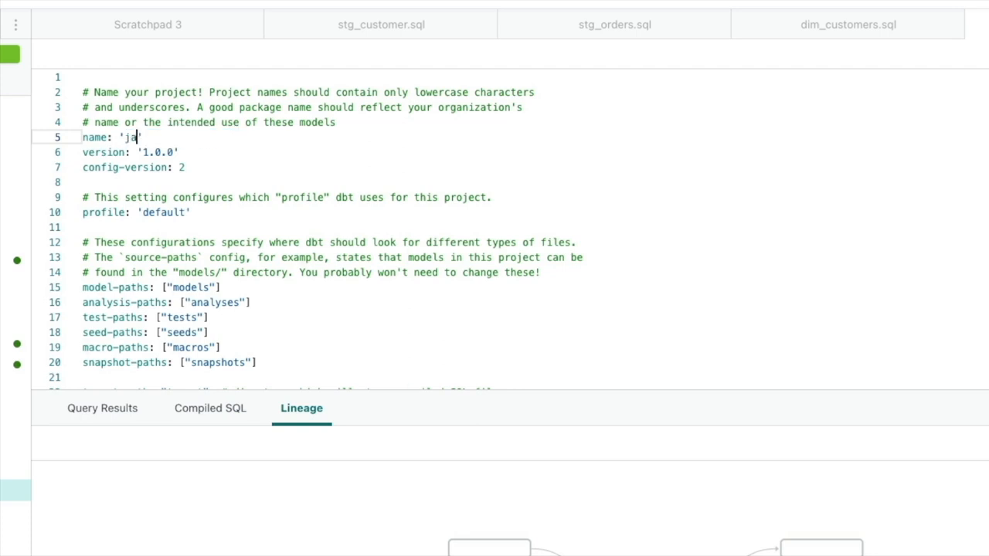
{"action": "type", "text": "ffle_shop"}
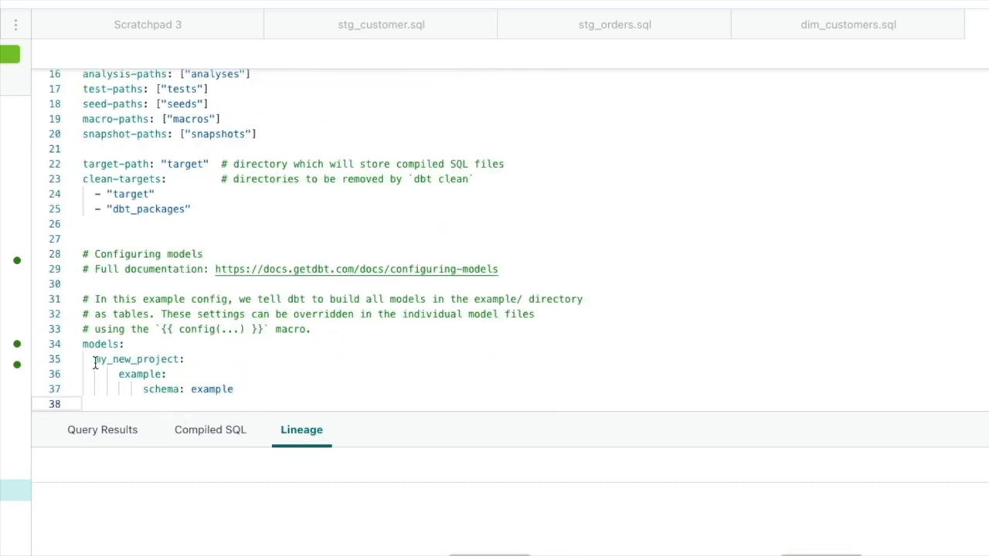
Rename my_new_project to jaffle_shop and replace the example schema lines with nested marts: and core:
{"action": "double_click", "coordinate": [135, 359]}
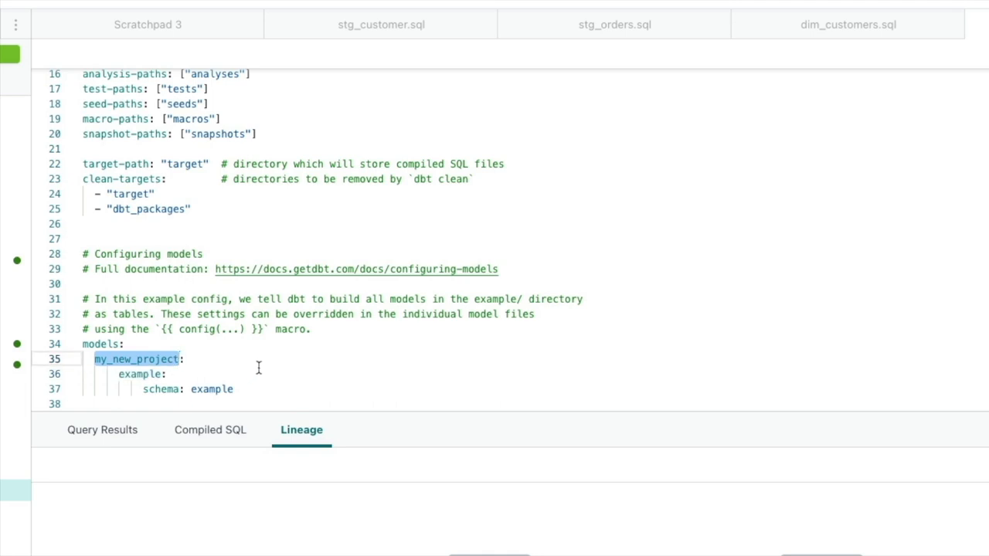
{"action": "type", "text": "jaffle_shop:"}
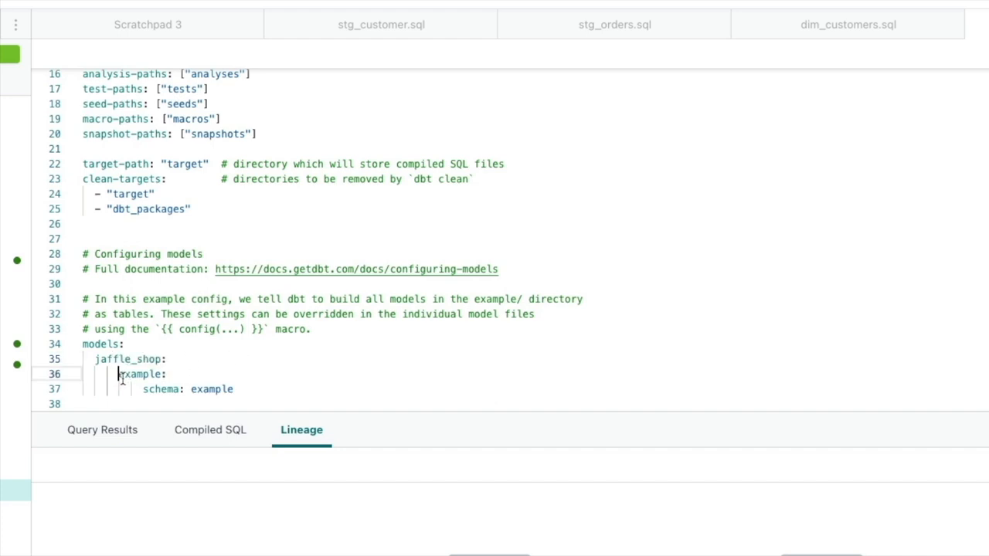
{"action": "left_click_drag", "start_coordinate": [118, 374], "coordinate": [220, 389]}
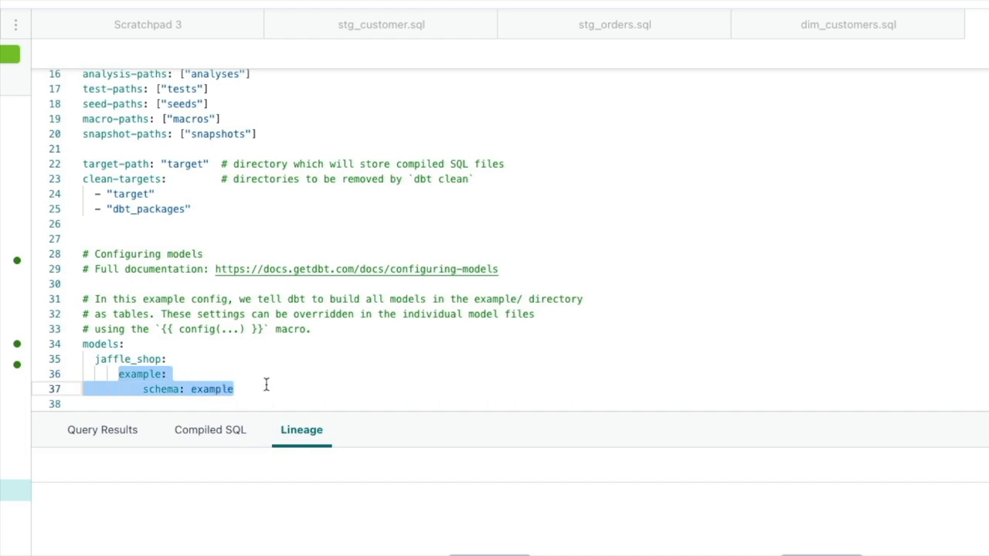
{"action": "key", "text": "Backspace"}
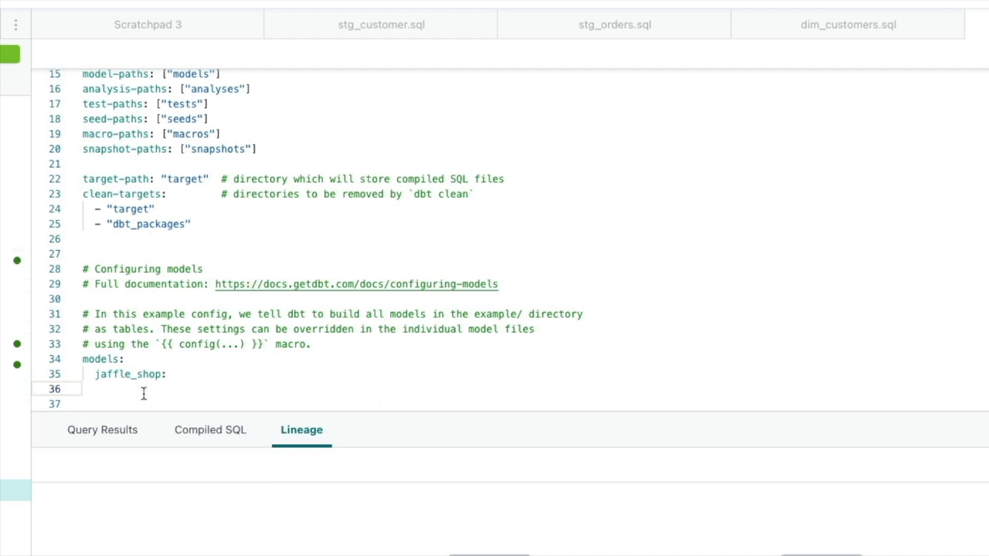
{"action": "type", "text": "marts:"}
{"action": "type", "text": "co"}
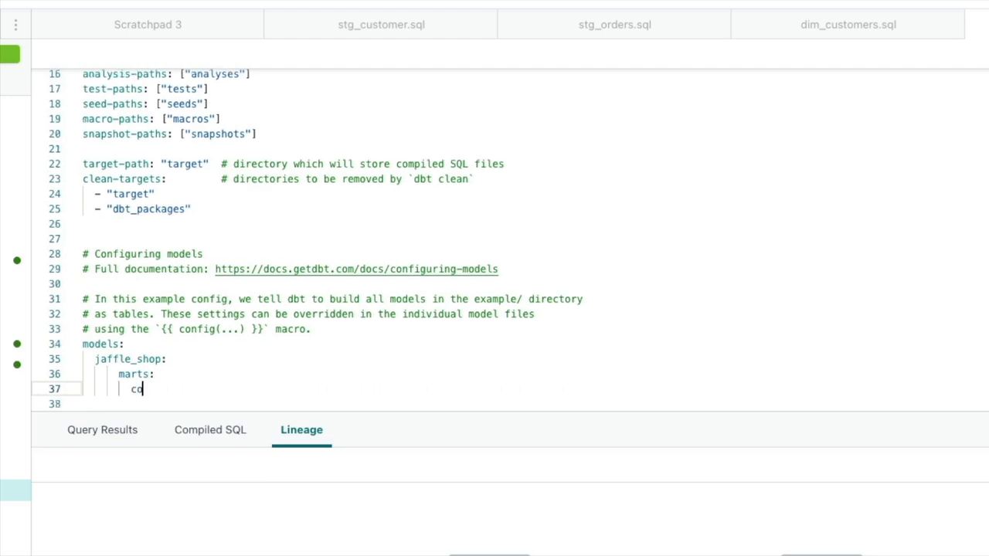
{"action": "type", "text": "re:"}
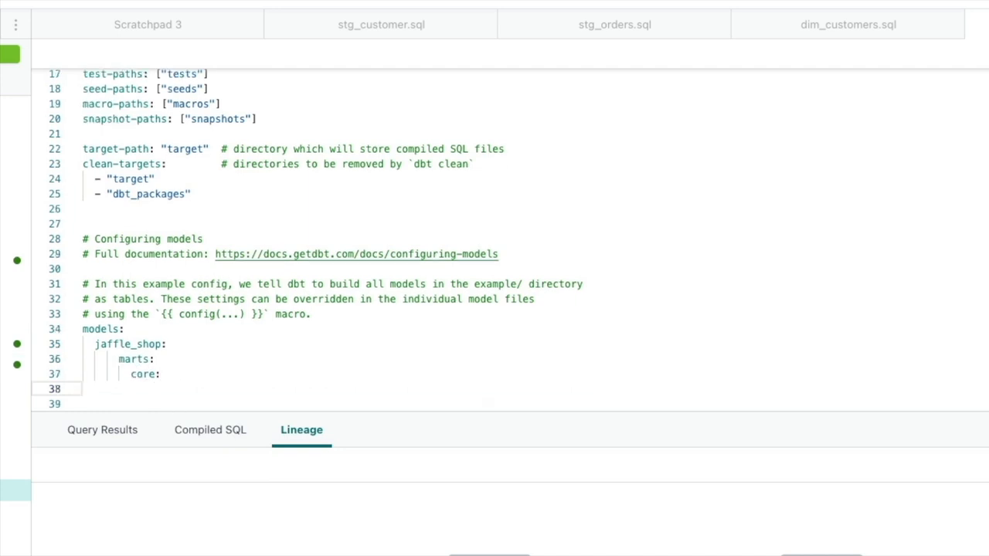
Set core models to '+materialized: table' in dbt_project.yml
{"action": "type", "text": "+mater"}
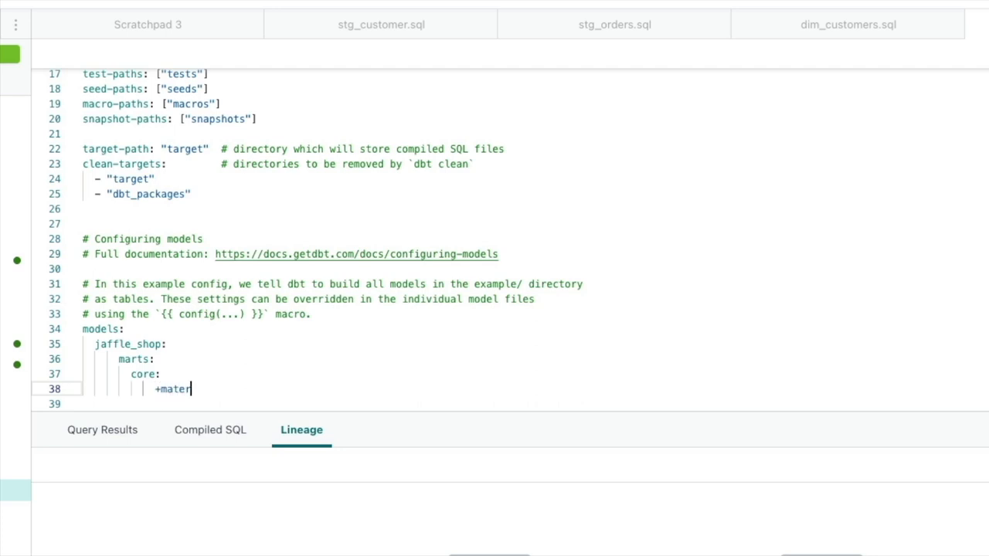
{"action": "type", "text": "ialized"}
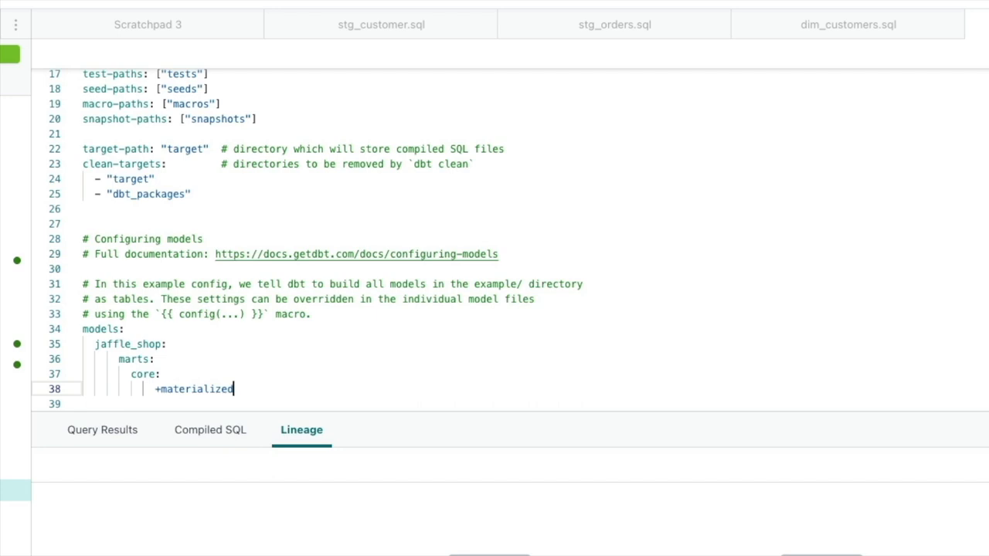
{"action": "type", "text": ": table"}
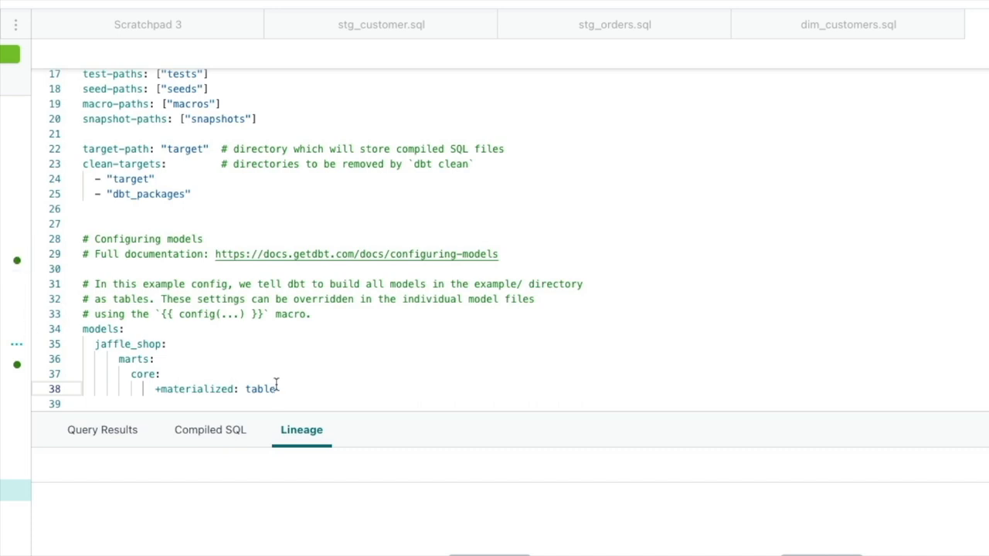
{"action": "mouse_move", "coordinate": [264, 389]}
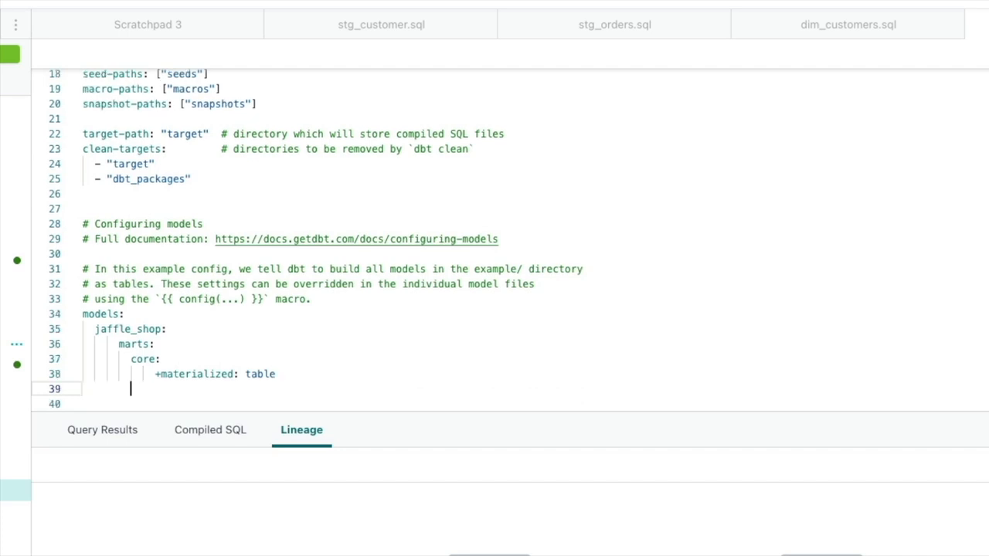
Add a staging: entry with '+materialized: view' under jaffle_shop
{"action": "type", "text": "staging:"}
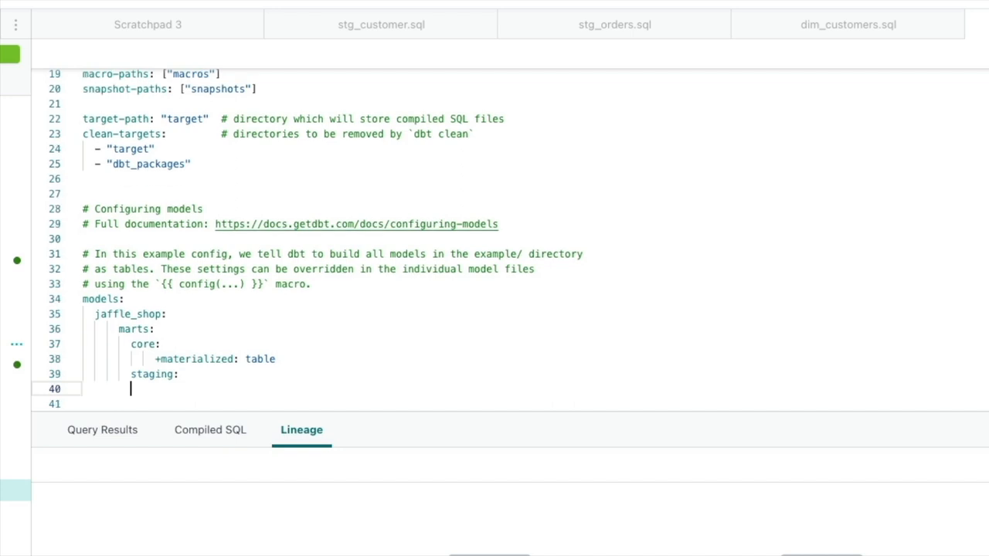
{"action": "type", "text": "+mat"}
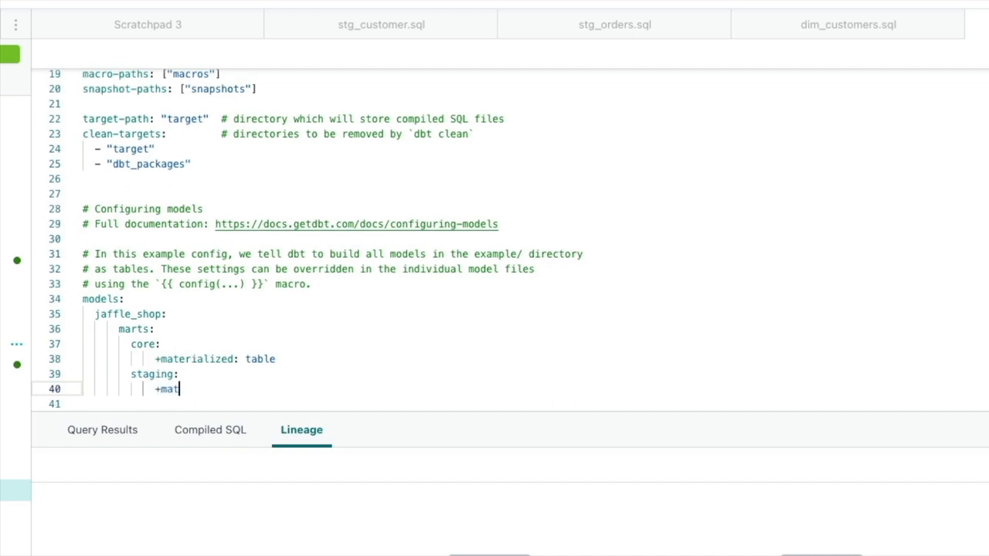
{"action": "type", "text": "erial"}
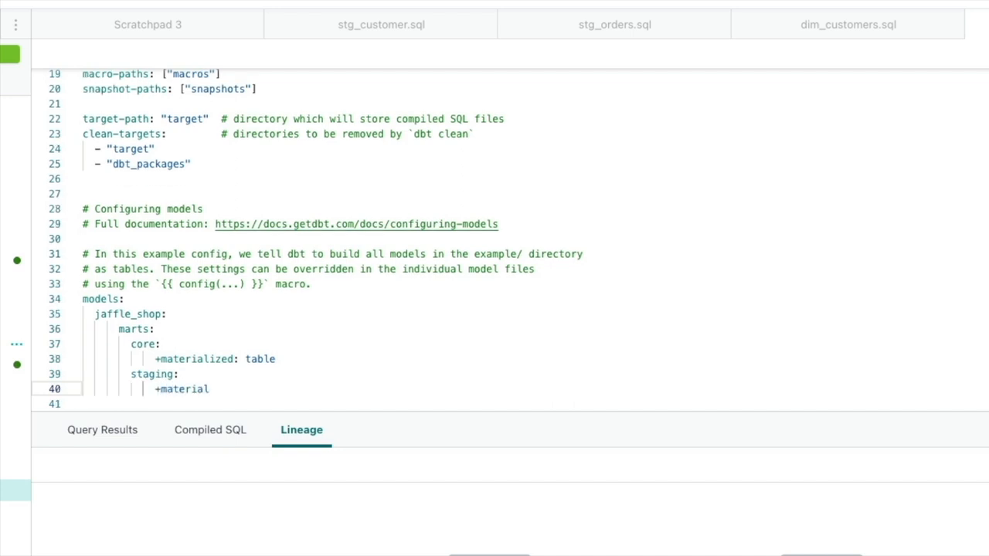
{"action": "type", "text": "ized: vie"}
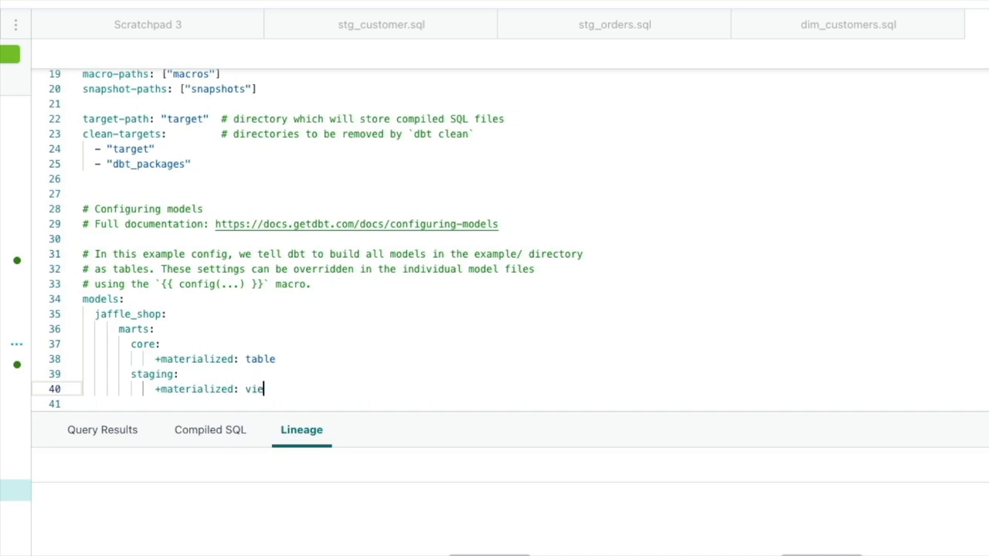
{"action": "type", "text": "w"}
{"action": "type", "text": "dbt run"}
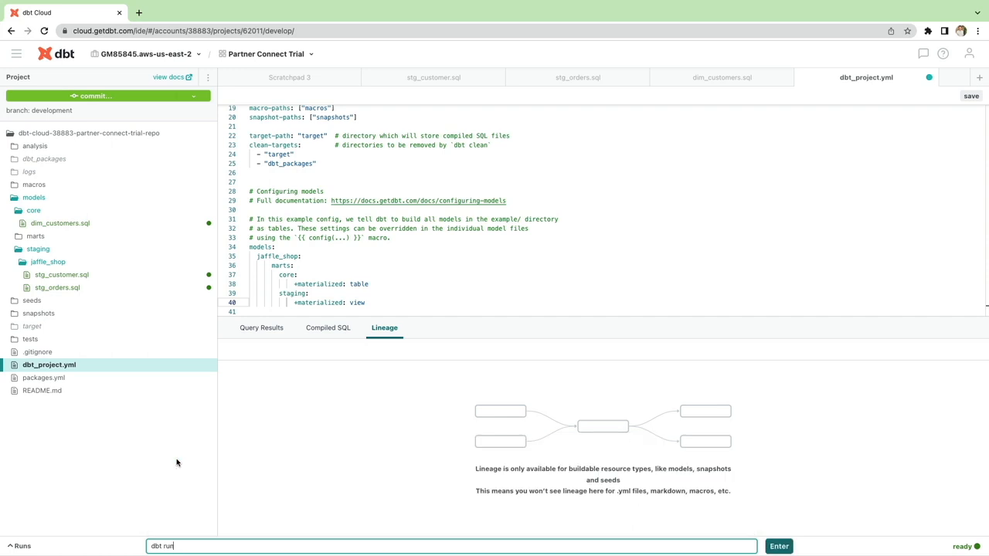
Run 'dbt run' to build stg_customer, stg_orders and dim_customers with three passes
{"action": "left_click", "coordinate": [778, 546]}
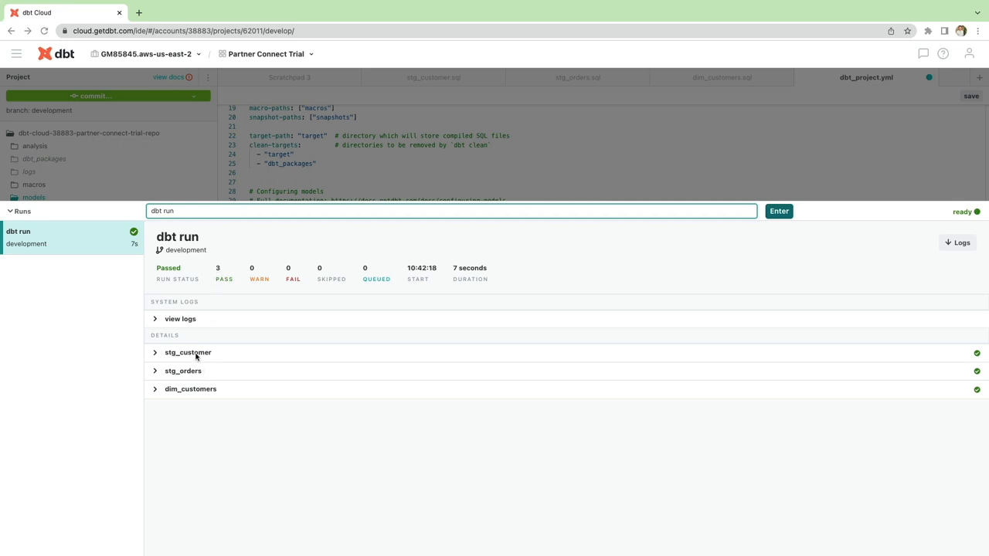
{"action": "mouse_move", "coordinate": [204, 398]}
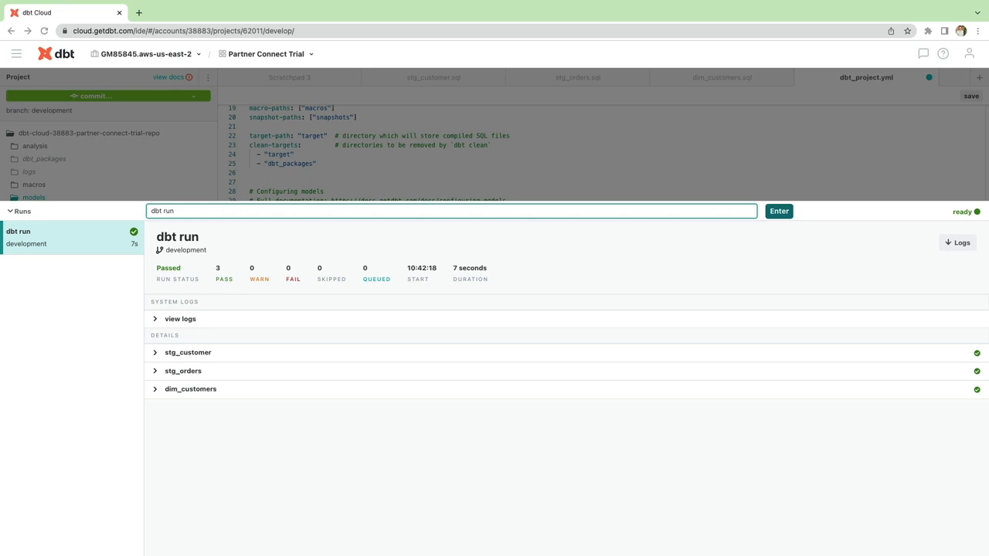
Review the stg_customer view build logs and the dim_customers table build summary
{"action": "left_click", "coordinate": [450, 211]}
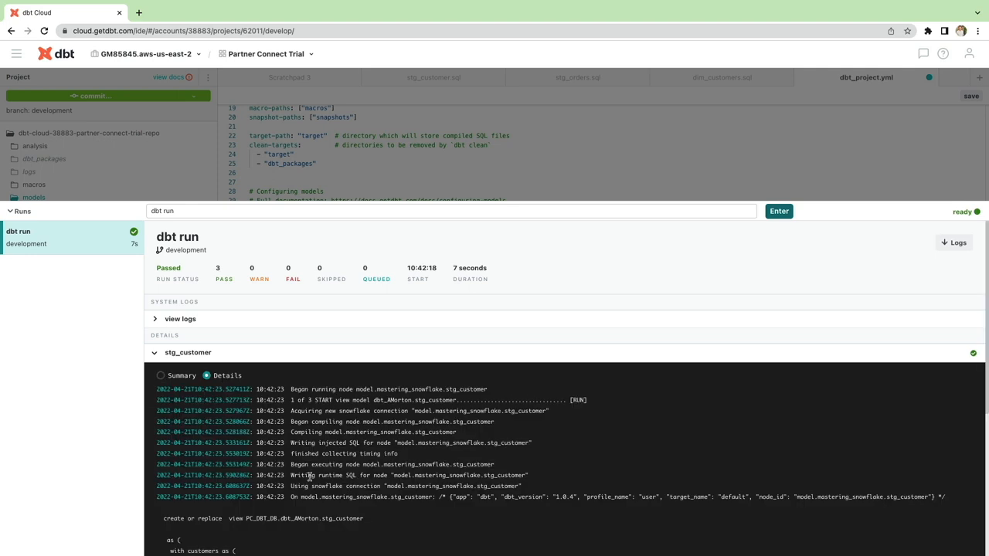
{"action": "scroll", "scroll_direction": "down", "scroll_amount": 3}
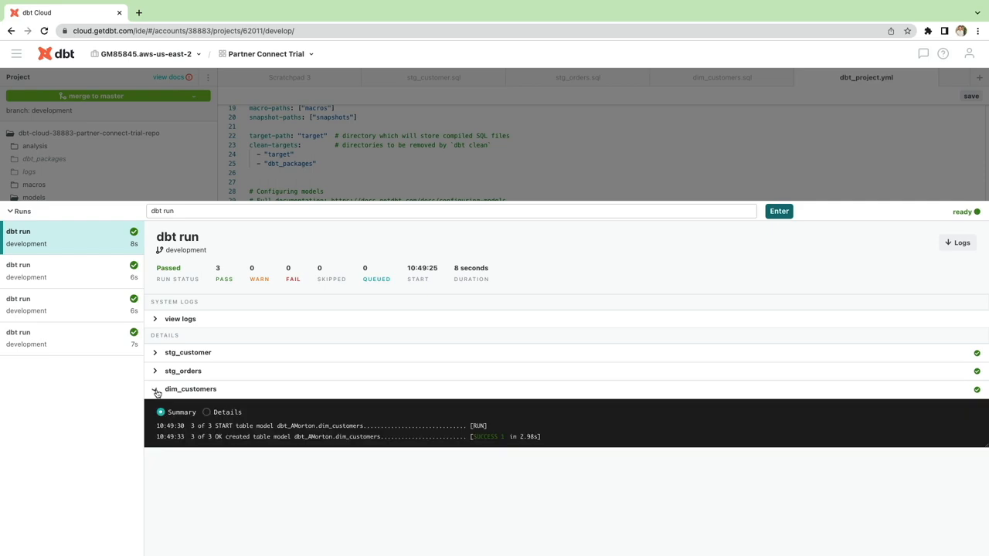
{"action": "left_click", "coordinate": [206, 411]}
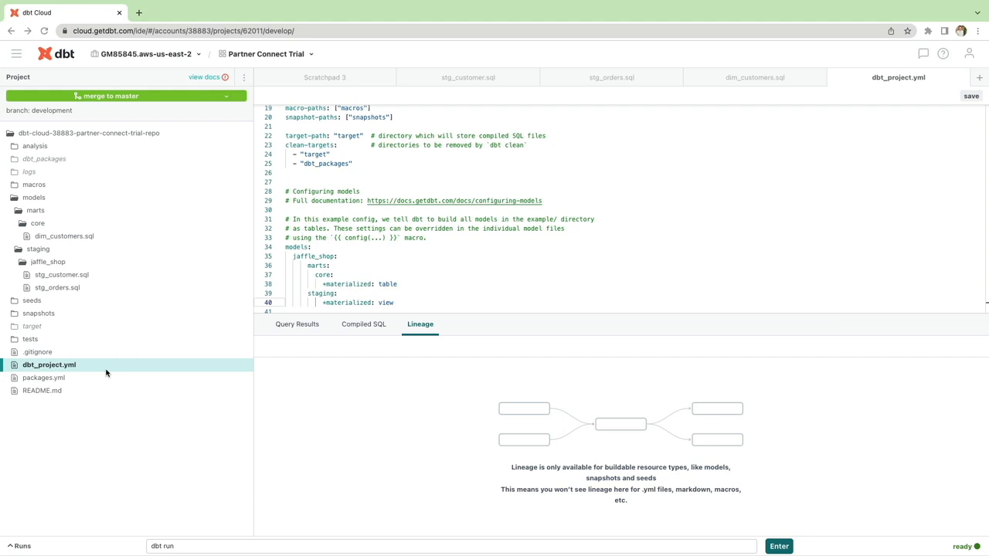
{"action": "mouse_move", "coordinate": [99, 369]}
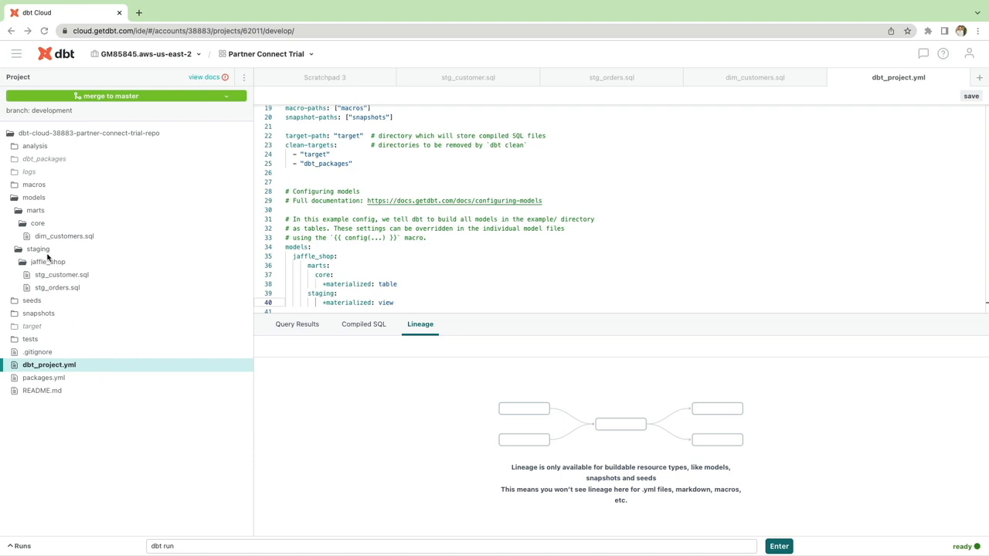
{"action": "mouse_move", "coordinate": [49, 258]}
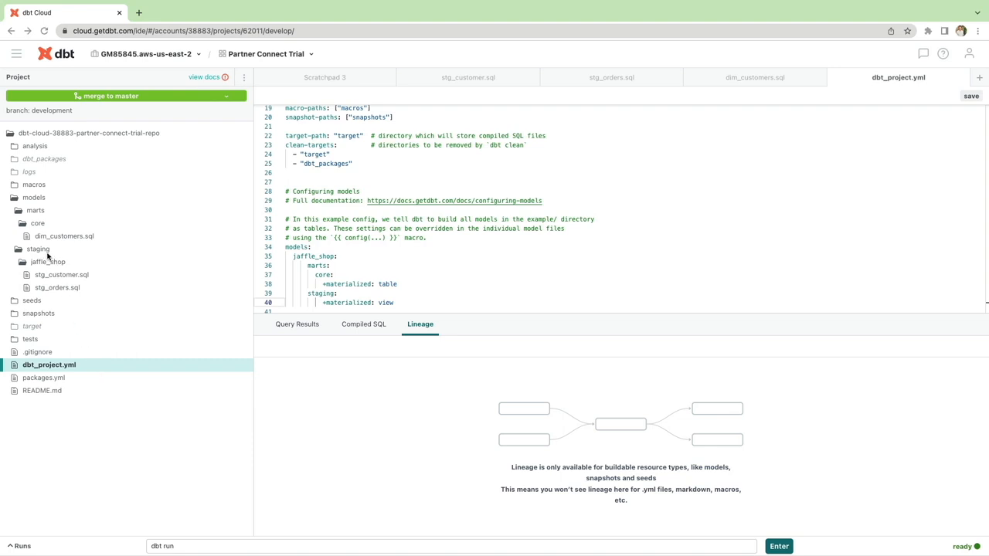
{"action": "mouse_move", "coordinate": [48, 262]}
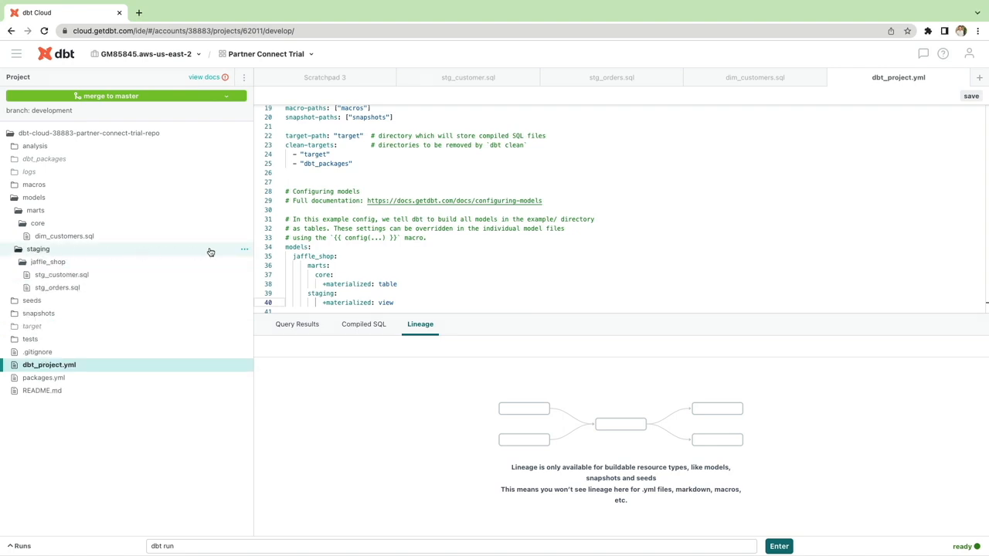
Create an empty models/staging/stripe/stg_payment.sql model file
{"action": "left_click", "coordinate": [244, 249]}
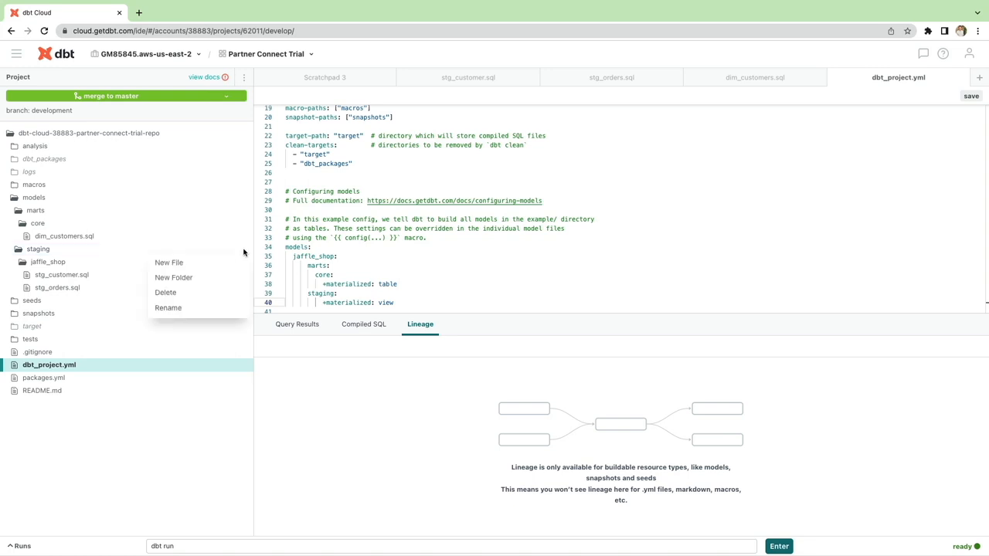
{"action": "mouse_move", "coordinate": [231, 257]}
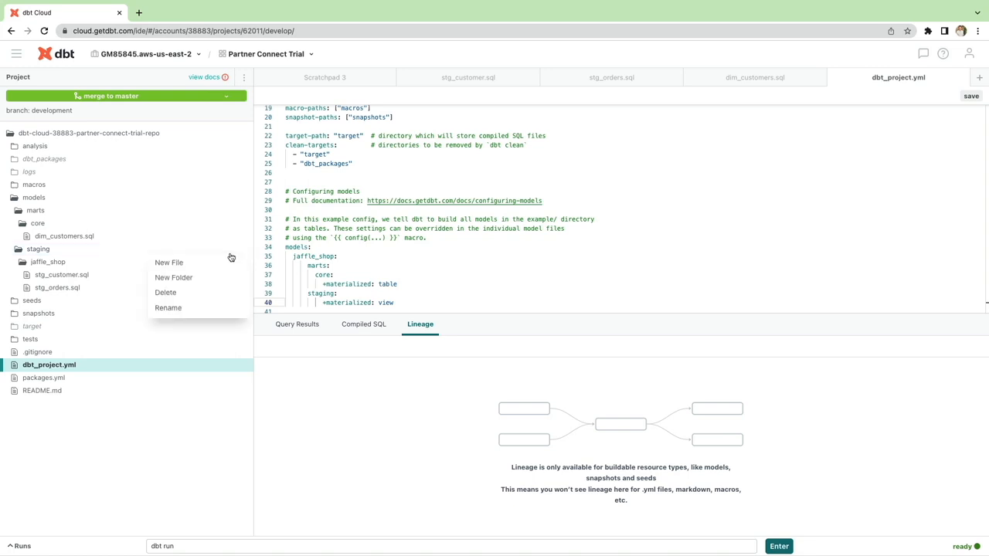
{"action": "left_click", "coordinate": [168, 262]}
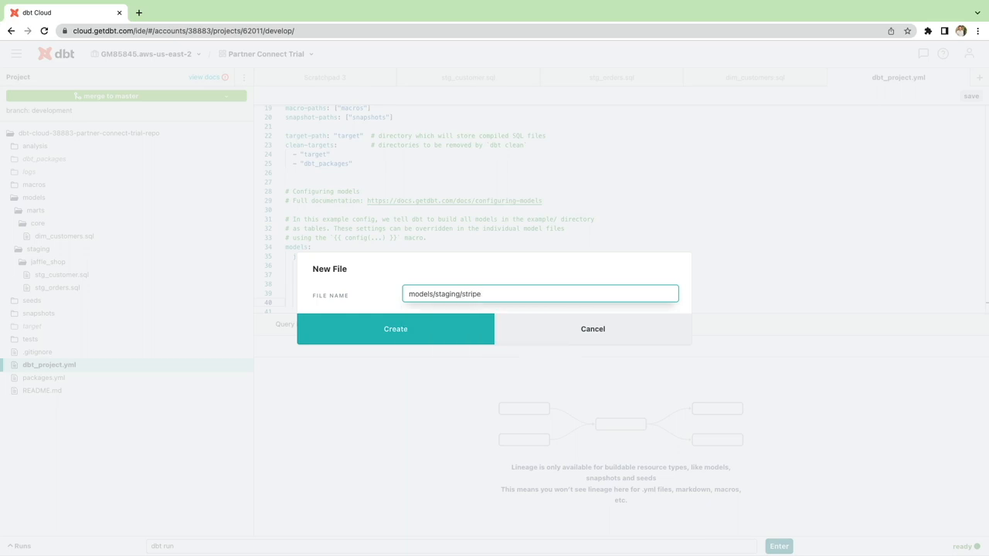
{"action": "type", "text": "/"}
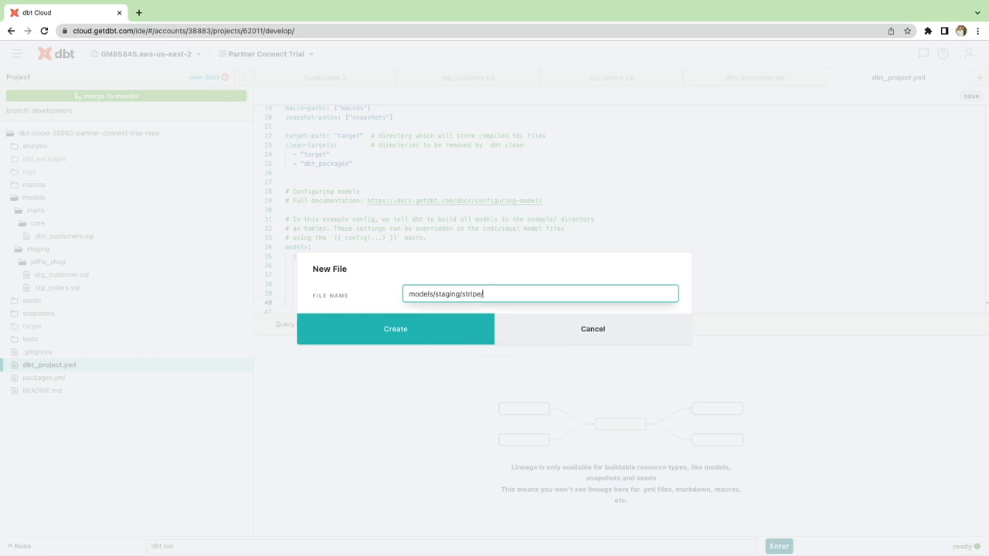
{"action": "type", "text": "stg"}
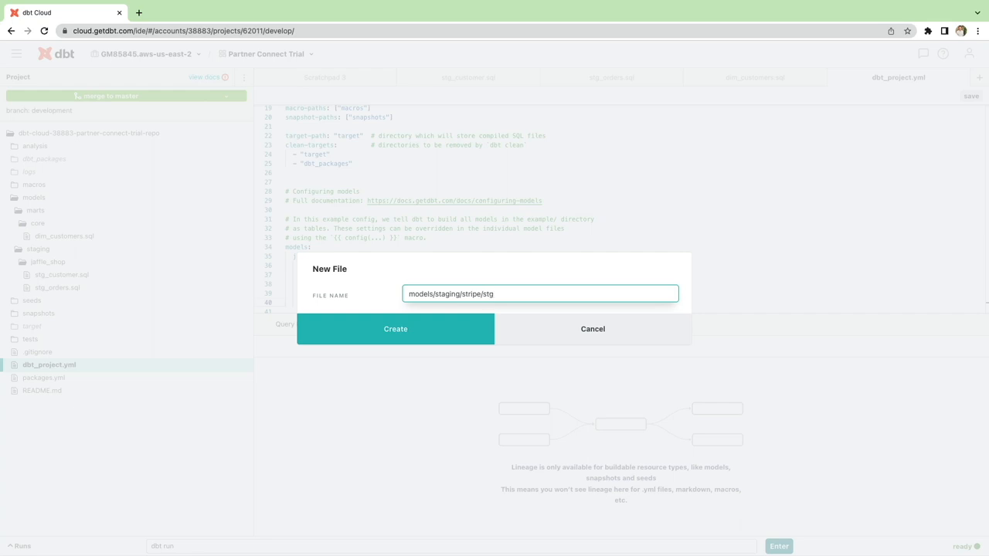
{"action": "type", "text": "+paymen"}
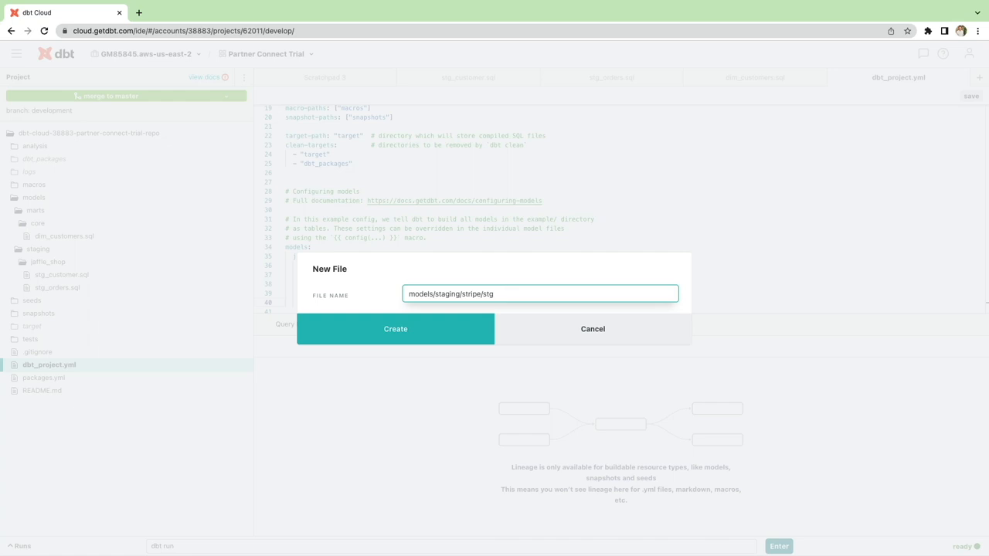
{"action": "type", "text": "_payment"}
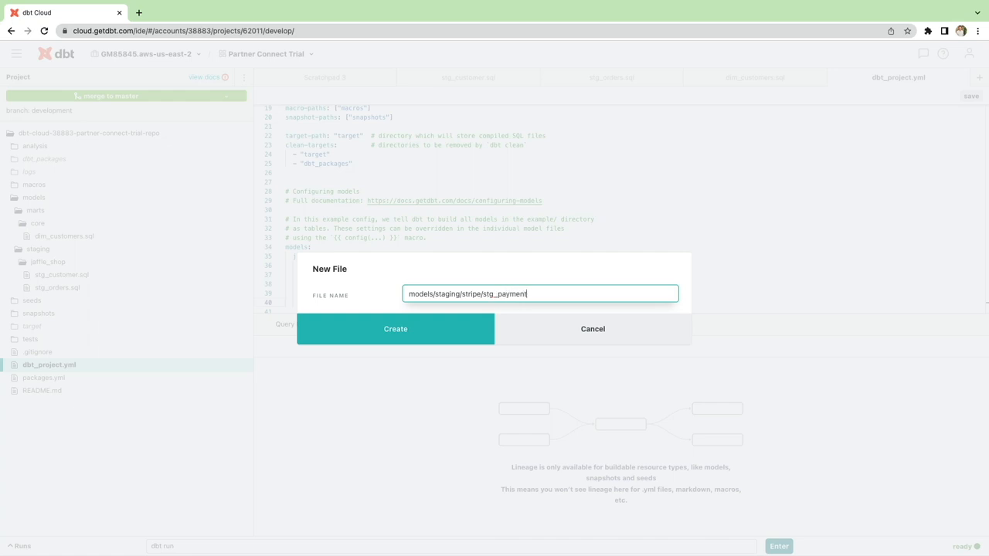
{"action": "left_click", "coordinate": [395, 328]}
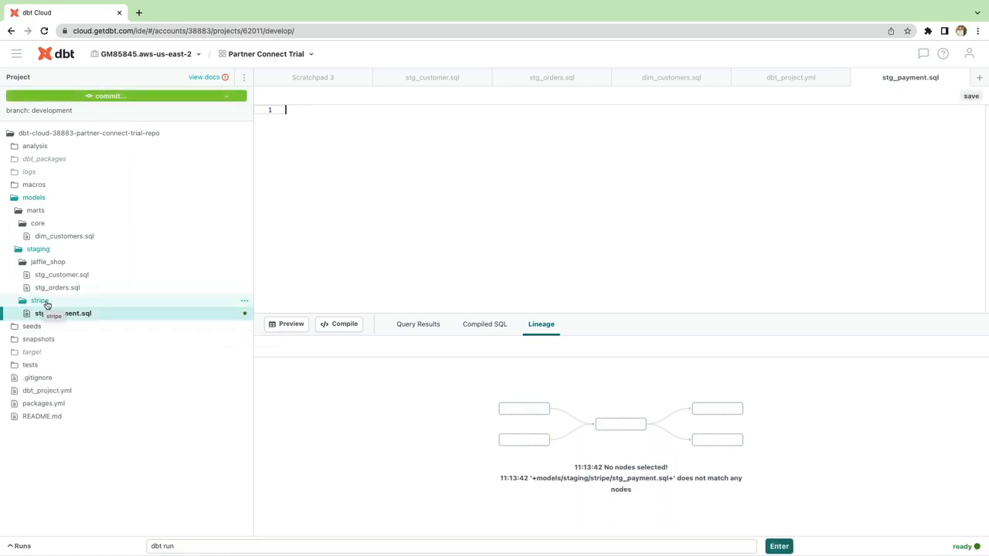
{"action": "mouse_move", "coordinate": [65, 302]}
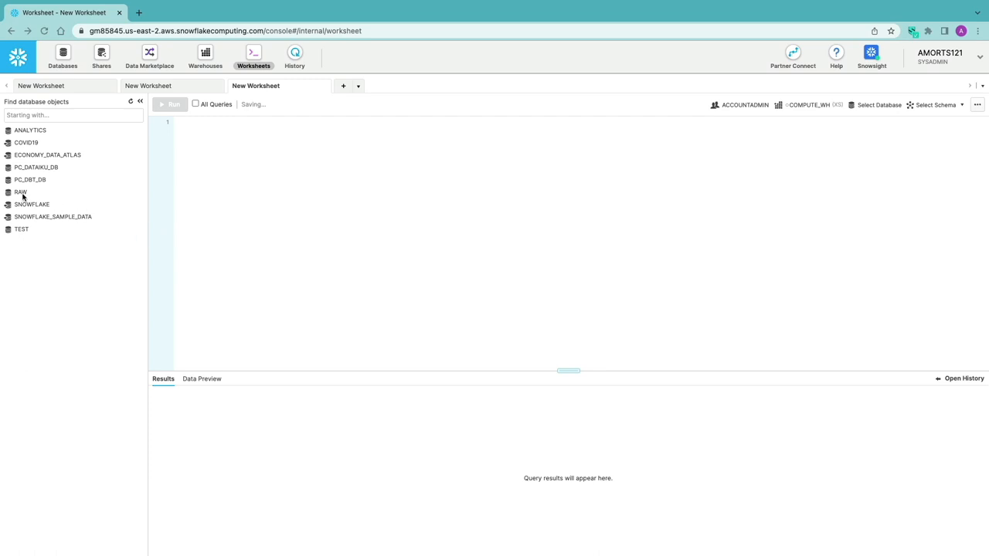
Run select * from RAW.STRIPE.PAYMENT in a Snowflake worksheet
{"action": "left_click", "coordinate": [21, 192]}
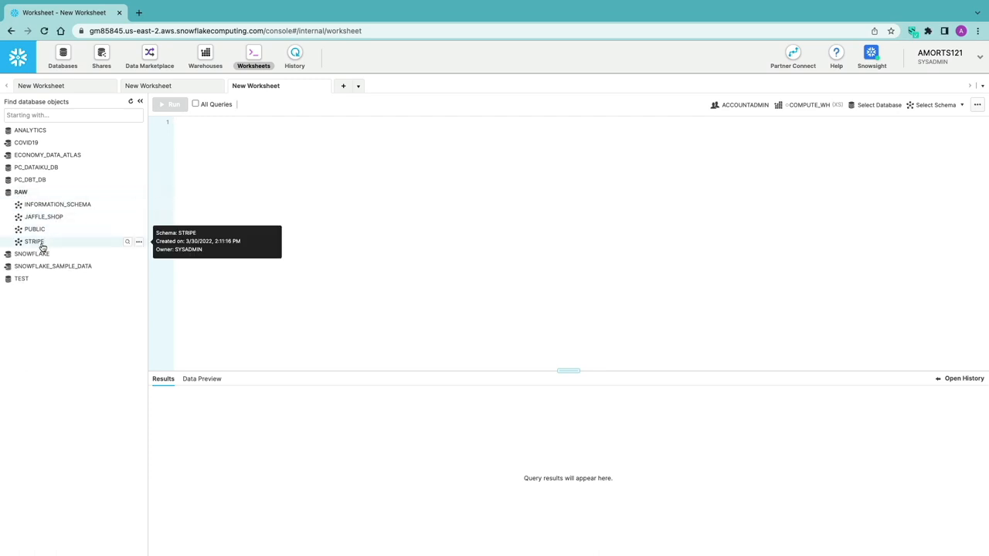
{"action": "left_click", "coordinate": [34, 242]}
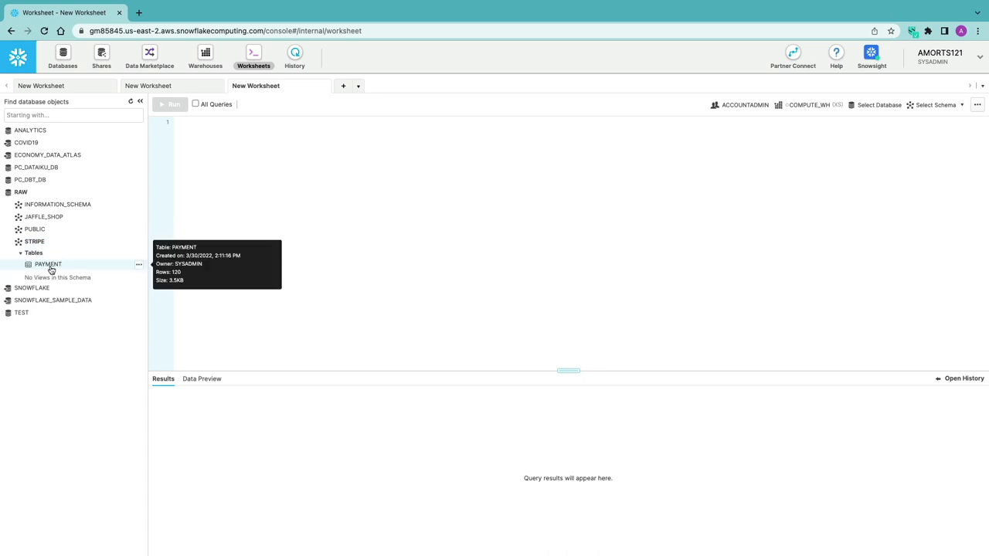
{"action": "double_click", "coordinate": [48, 264]}
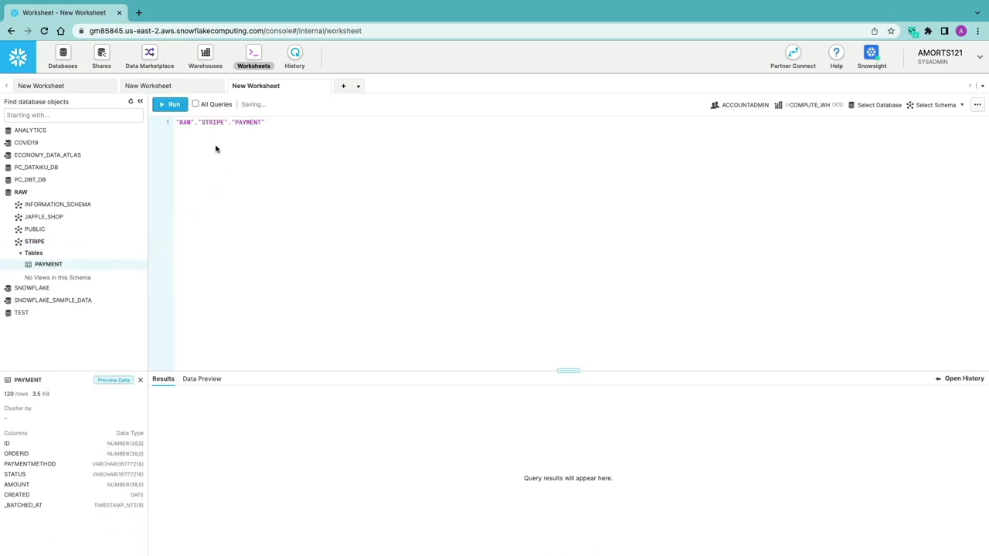
{"action": "type", "text": "se"}
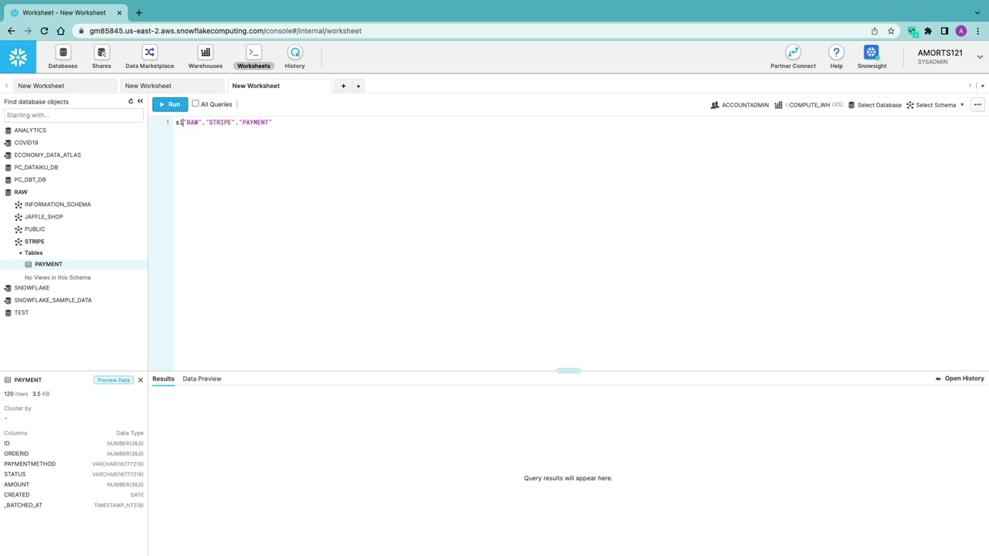
{"action": "type", "text": "select *"}
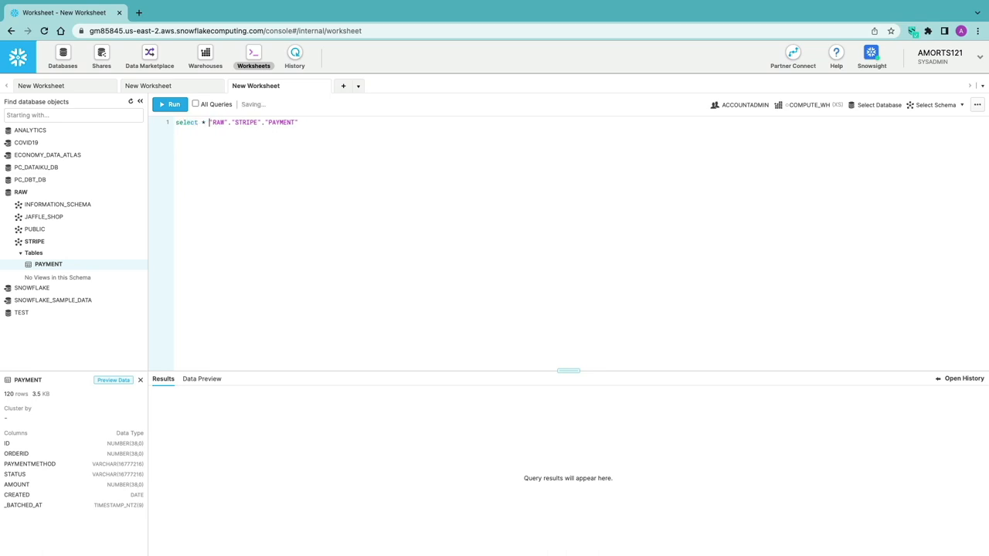
{"action": "left_click", "coordinate": [169, 104]}
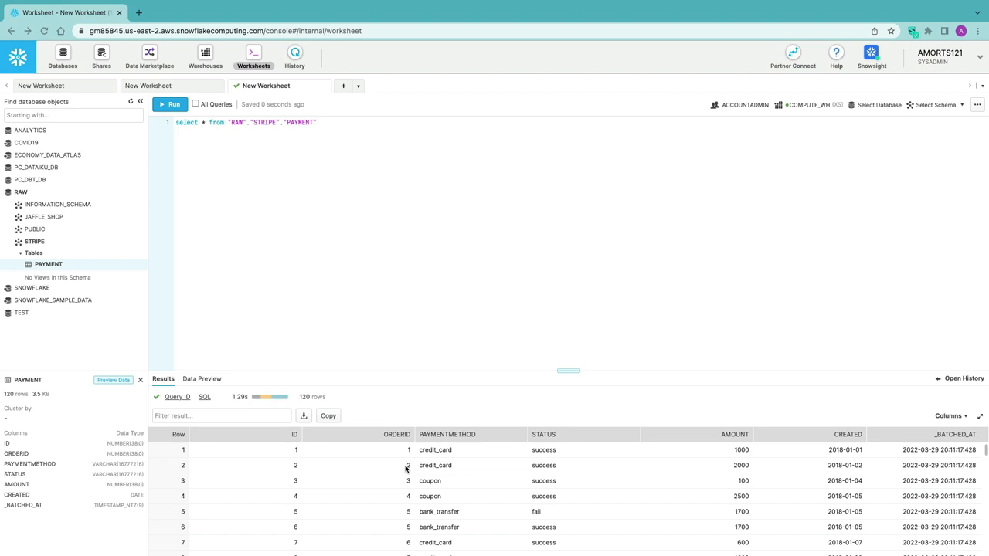
{"action": "mouse_move", "coordinate": [510, 477]}
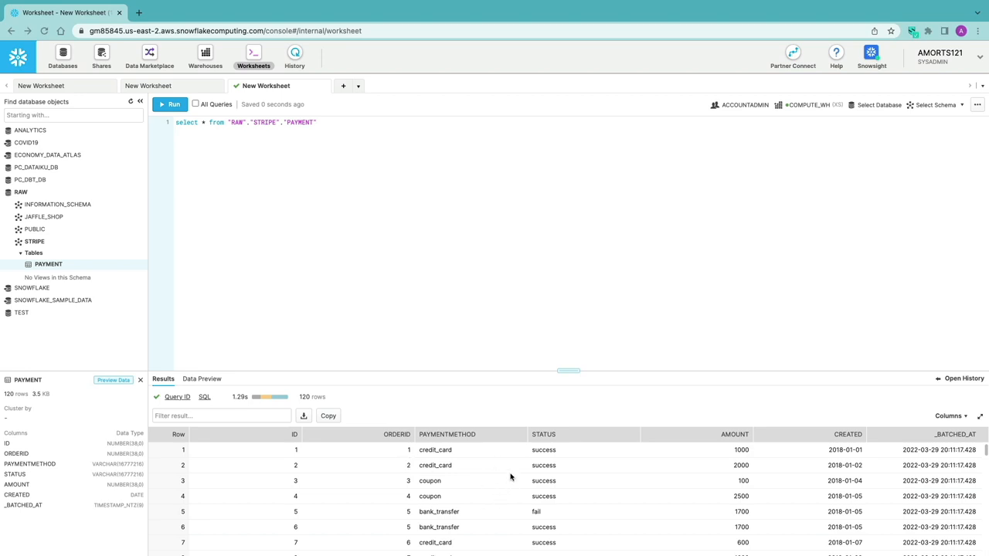
{"action": "mouse_move", "coordinate": [569, 484]}
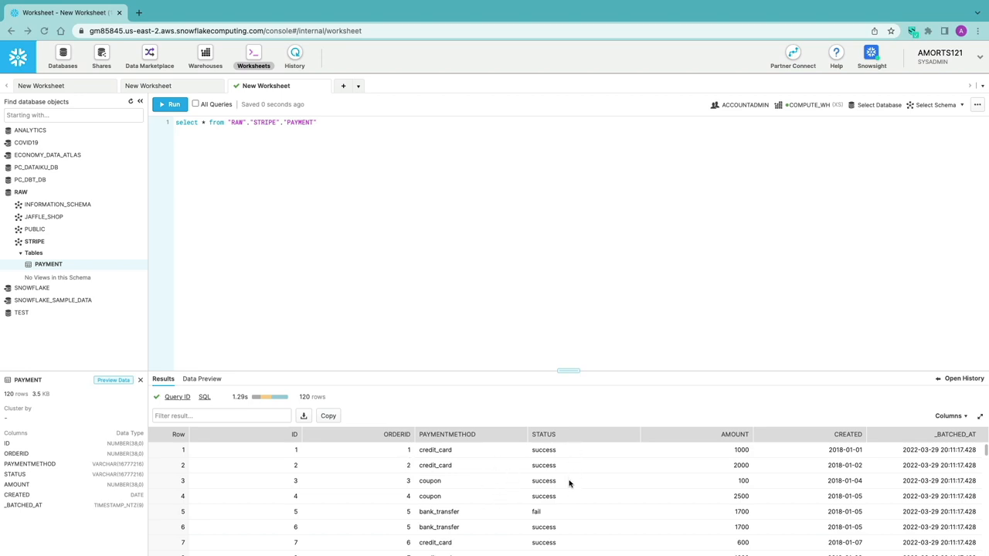
{"action": "mouse_move", "coordinate": [862, 467]}
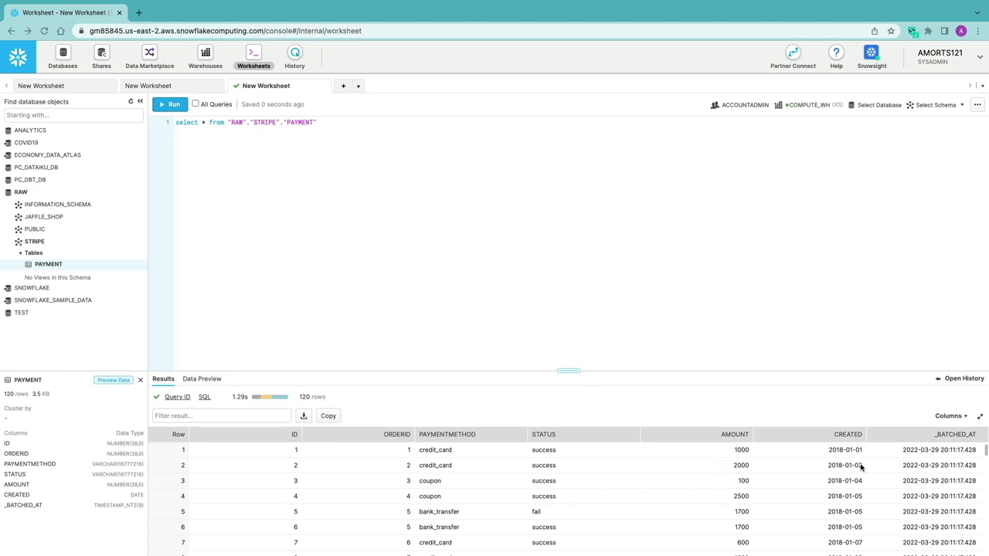
{"action": "mouse_move", "coordinate": [847, 492]}
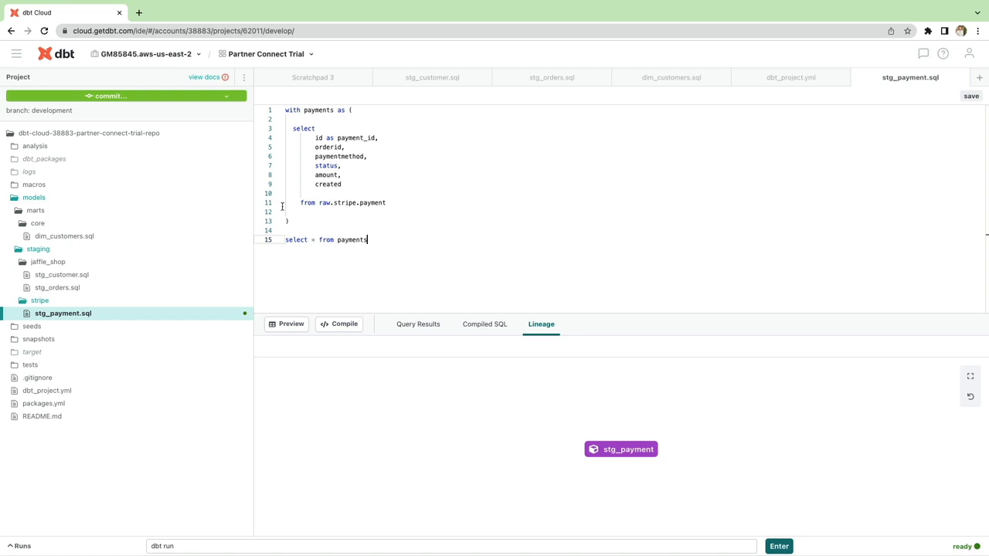
{"action": "mouse_move", "coordinate": [540, 212]}
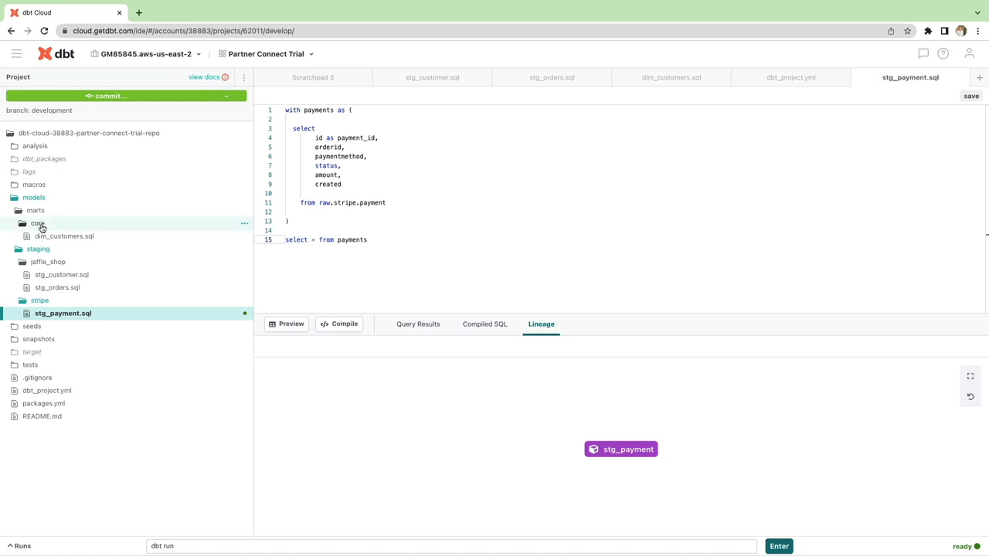
Create a new fct_orders.sql file in the marts/core folder
{"action": "right_click", "coordinate": [37, 223]}
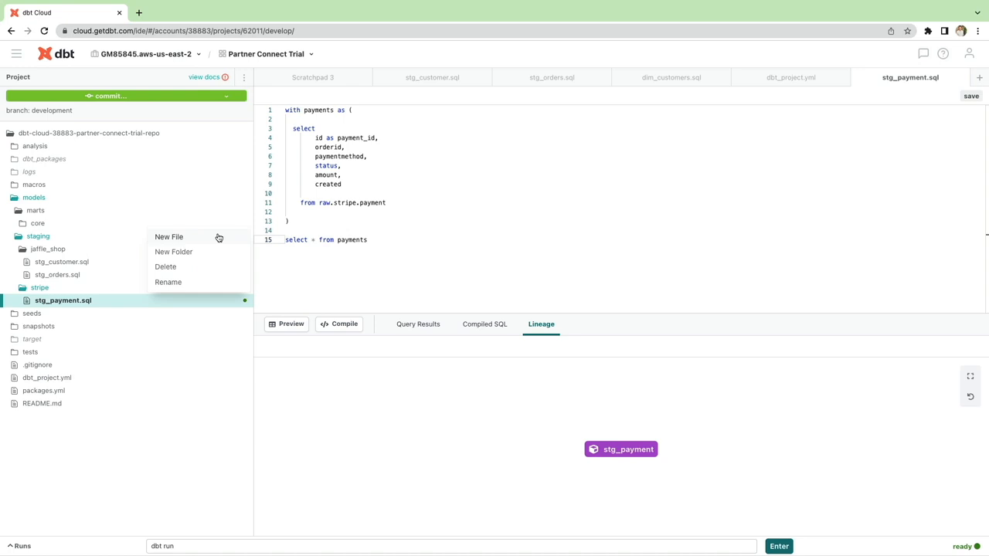
{"action": "left_click", "coordinate": [169, 236]}
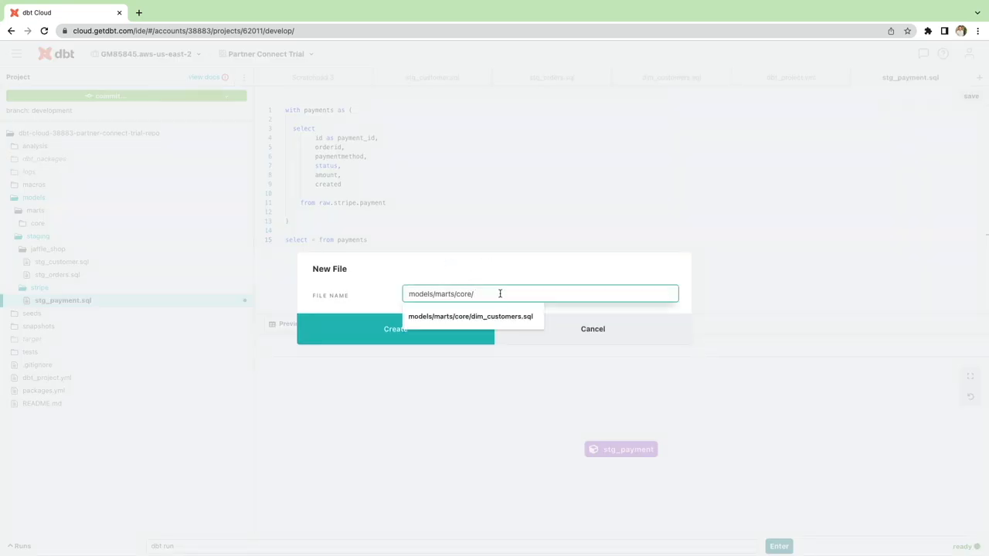
{"action": "type", "text": "ft_orders.sql"}
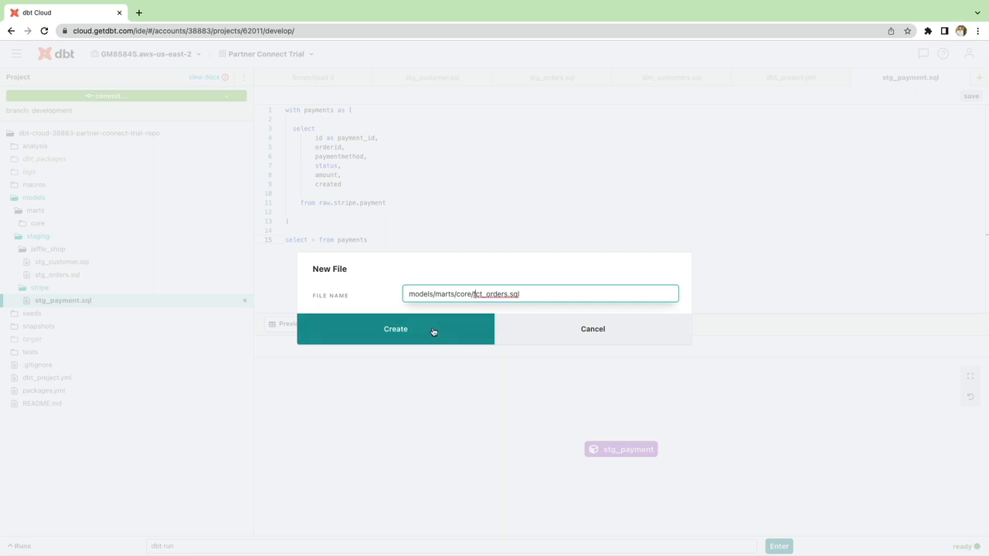
{"action": "left_click", "coordinate": [395, 328]}
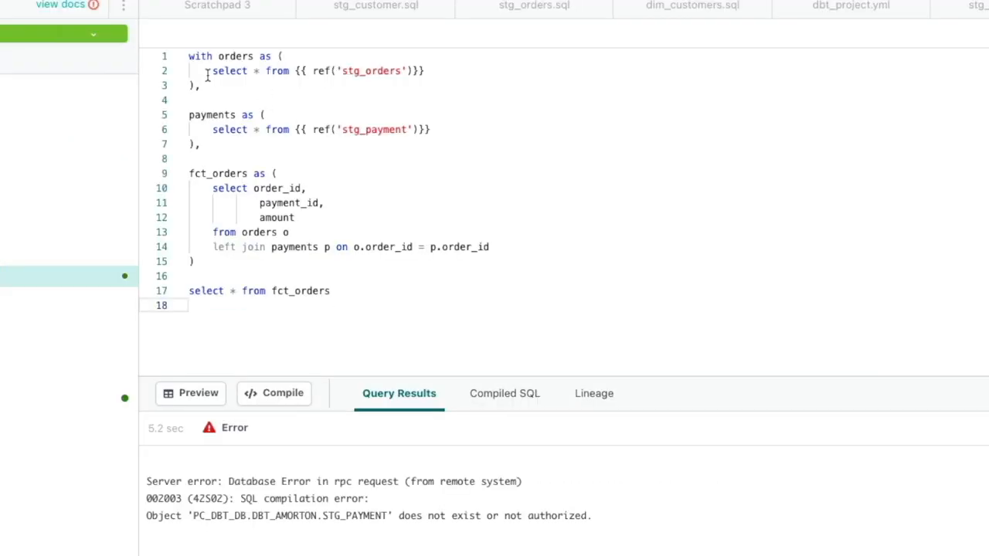
{"action": "mouse_move", "coordinate": [271, 247]}
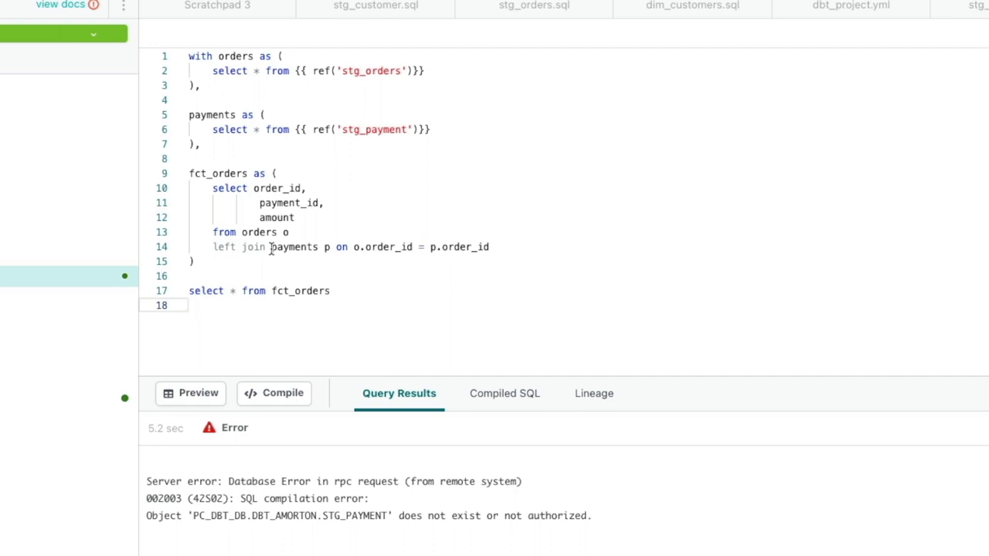
Write the fct_orders SQL left-joining stg_orders with stg_payment
{"action": "left_click_drag", "start_coordinate": [188, 55], "coordinate": [199, 85]}
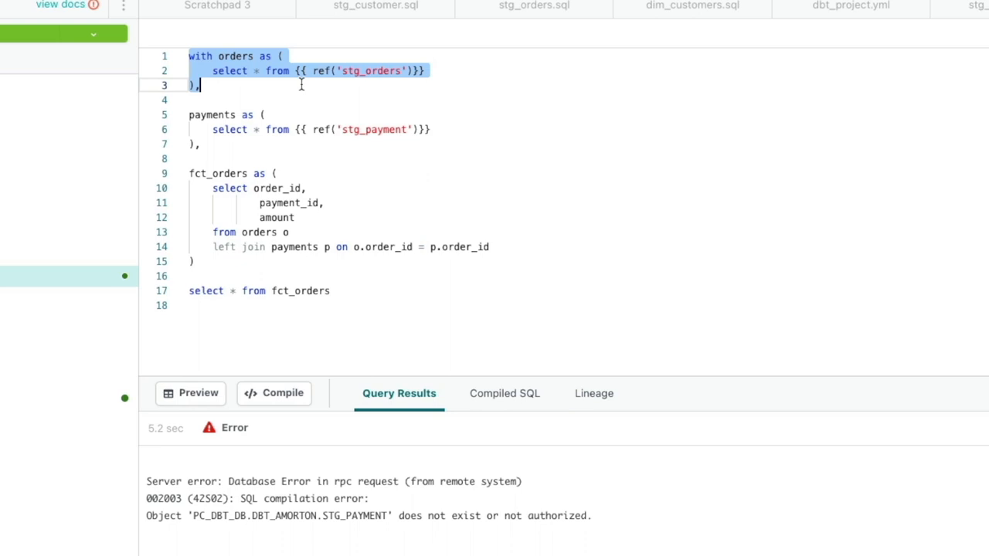
{"action": "mouse_move", "coordinate": [420, 149]}
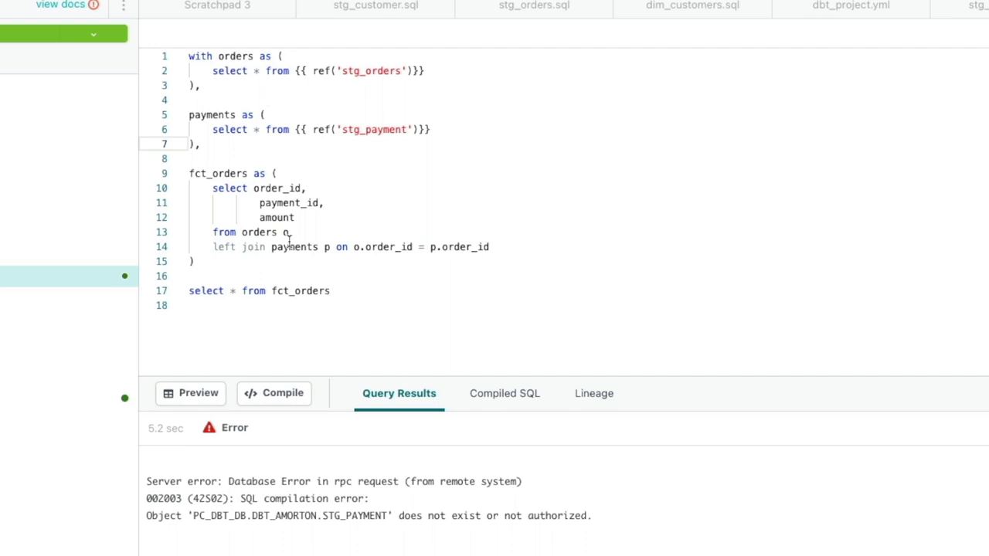
{"action": "mouse_move", "coordinate": [276, 292]}
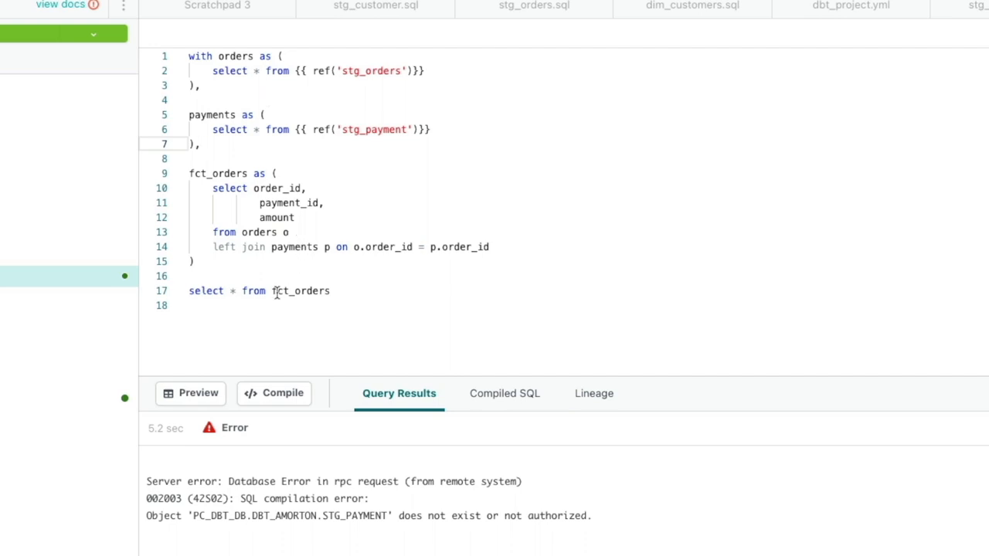
{"action": "left_click", "coordinate": [330, 290]}
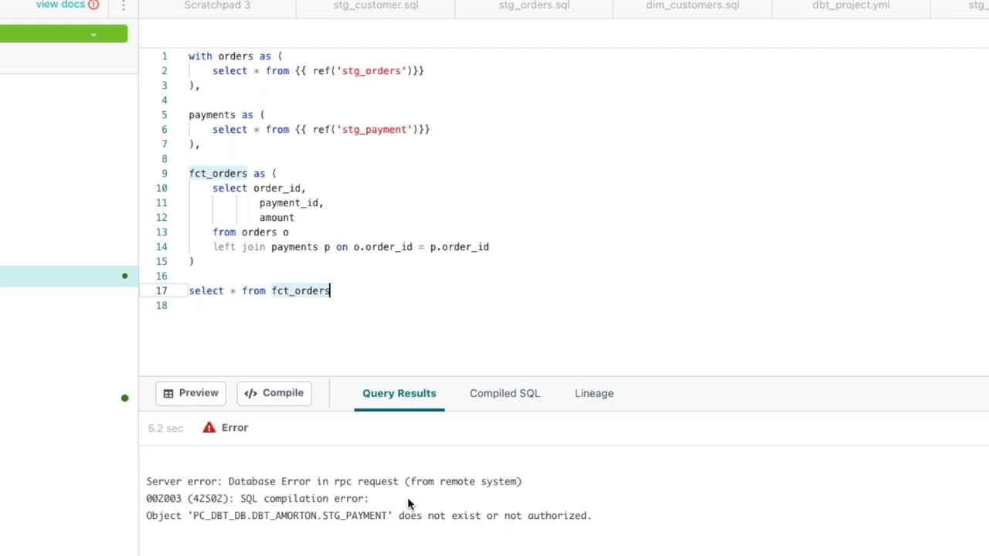
{"action": "mouse_move", "coordinate": [198, 517]}
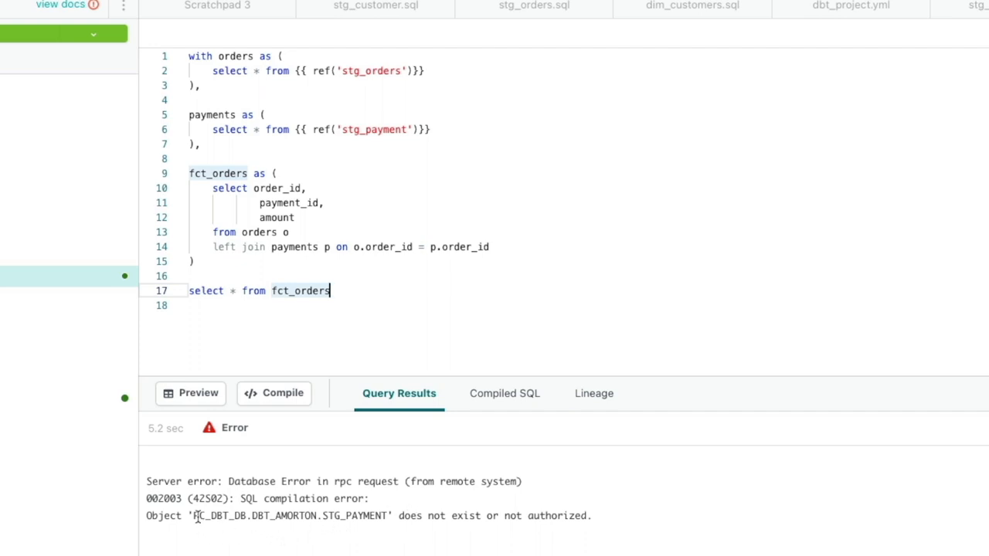
{"action": "double_click", "coordinate": [352, 515]}
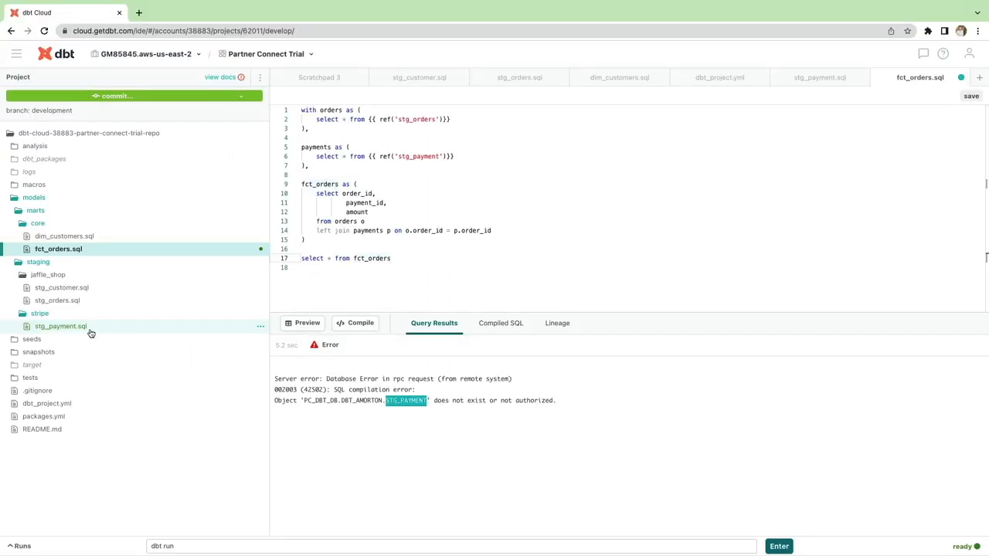
{"action": "mouse_move", "coordinate": [88, 329]}
{"action": "type", "text": " -"}
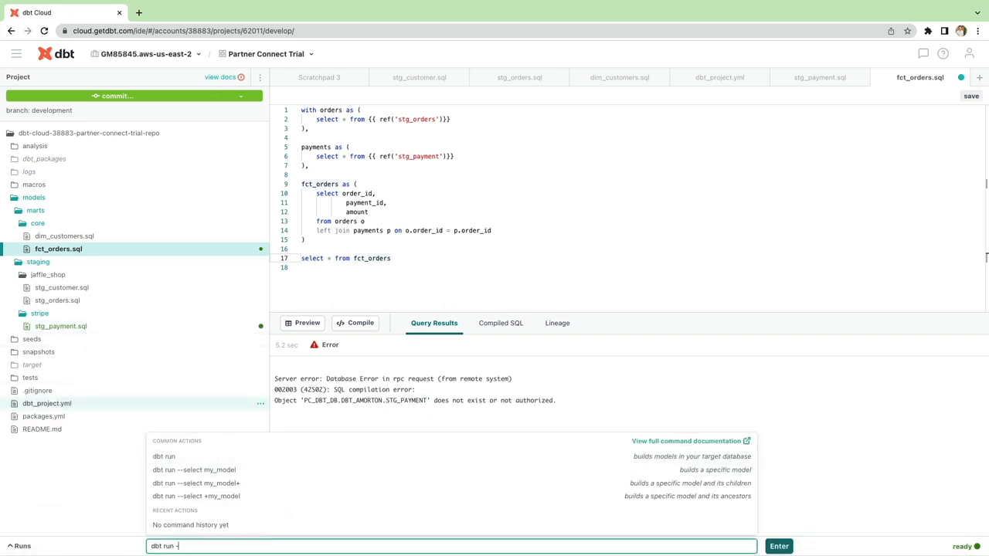
Build stg_payment with 'dbt run -m stg_payment' and check its run details
{"action": "type", "text": "m"}
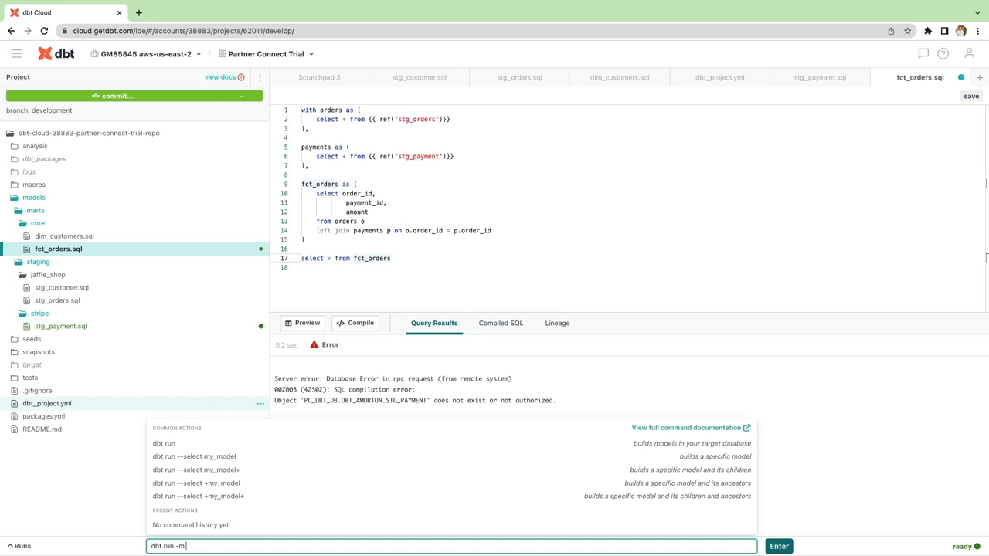
{"action": "type", "text": "stg_"}
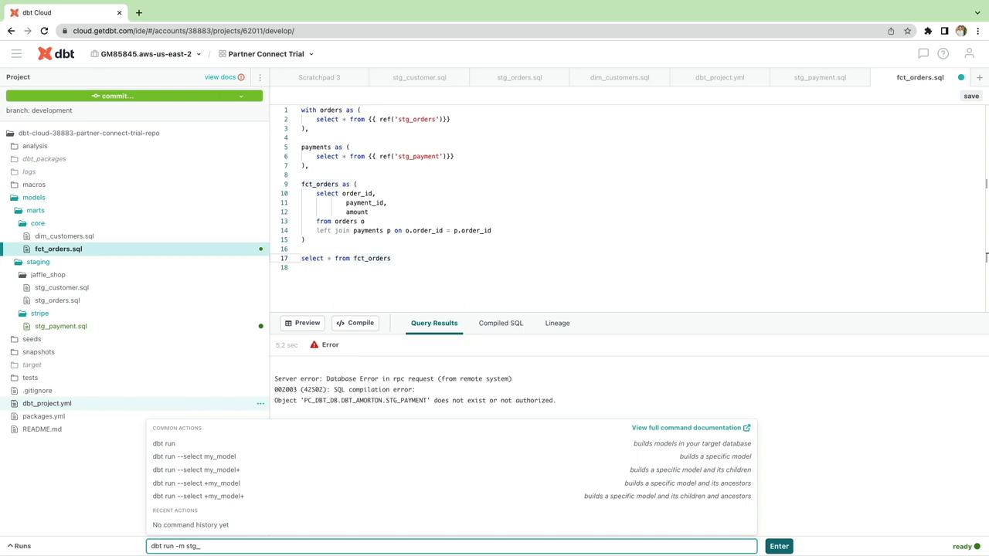
{"action": "type", "text": "payment"}
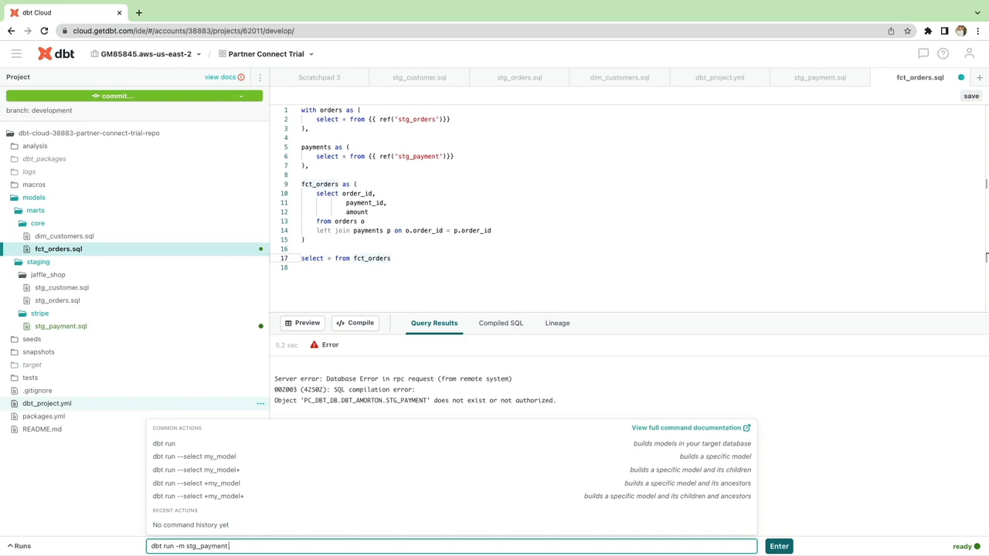
{"action": "left_click", "coordinate": [777, 546]}
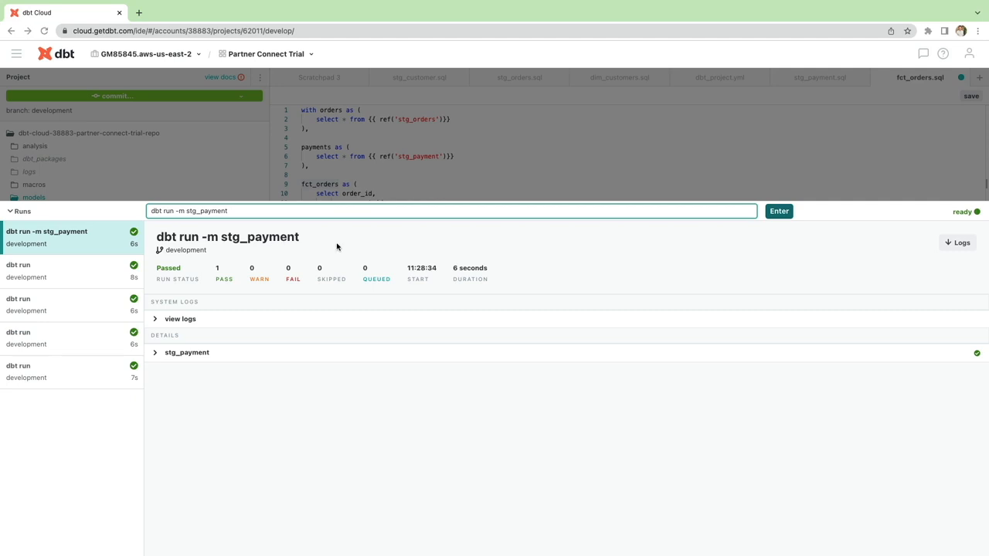
{"action": "mouse_move", "coordinate": [155, 360]}
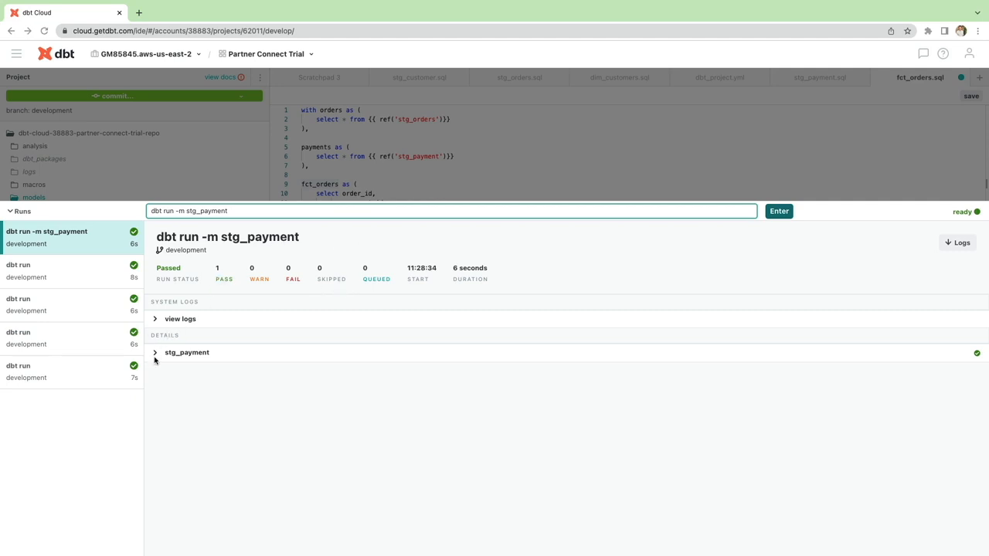
{"action": "left_click", "coordinate": [155, 353]}
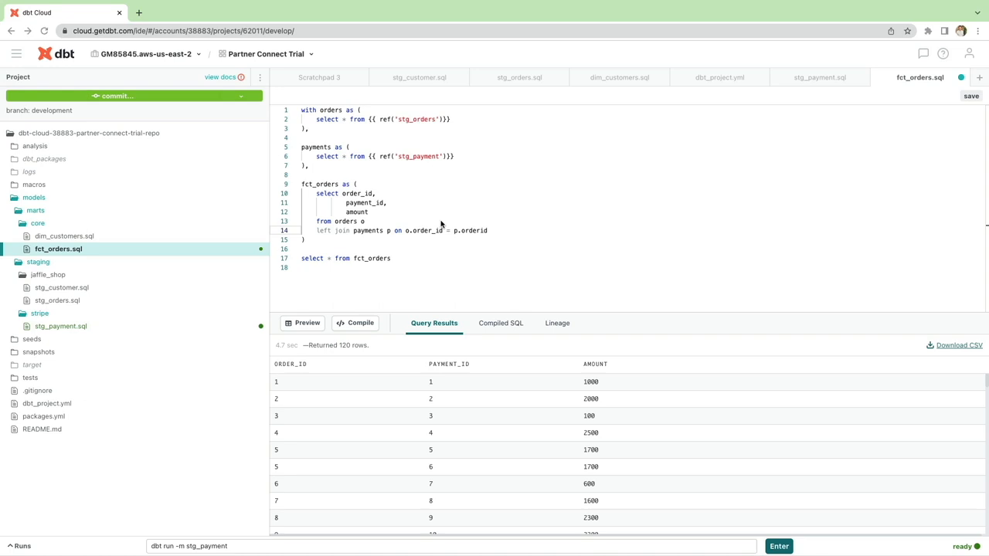
{"action": "mouse_move", "coordinate": [618, 459]}
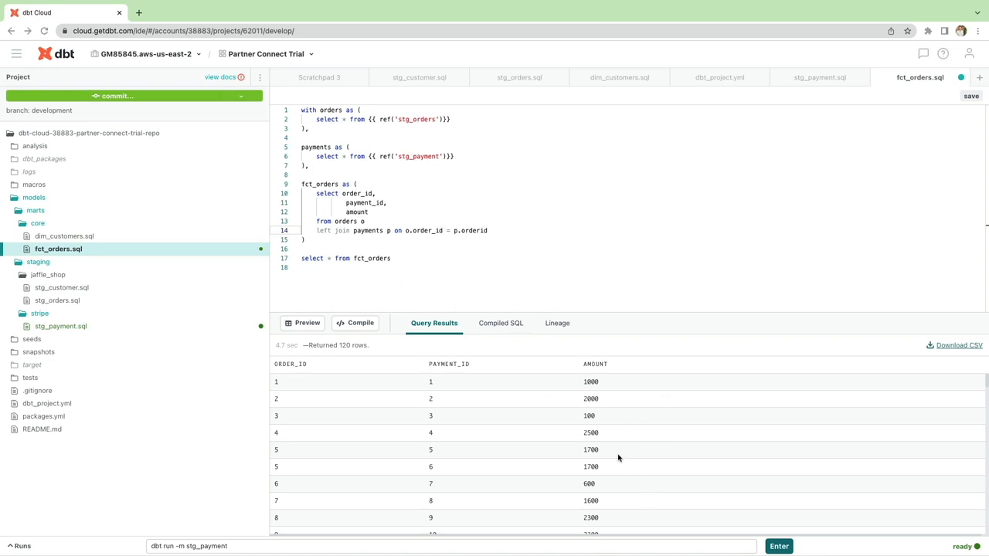
{"action": "mouse_move", "coordinate": [447, 441]}
{"action": "type", "text": "fct_order"}
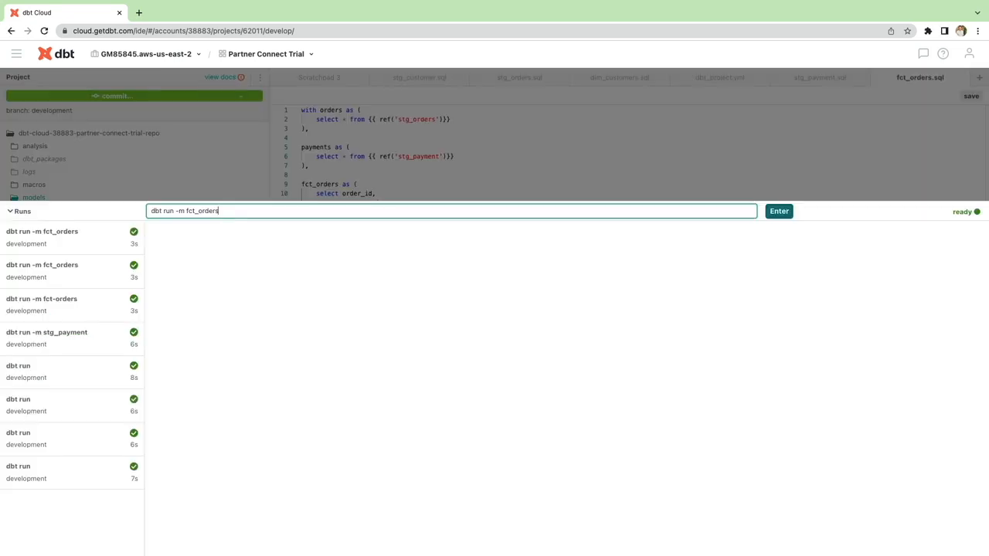
Run 'dbt run -m fct_orders' and read its detailed logs showing the generated SQL
{"action": "left_click", "coordinate": [779, 211]}
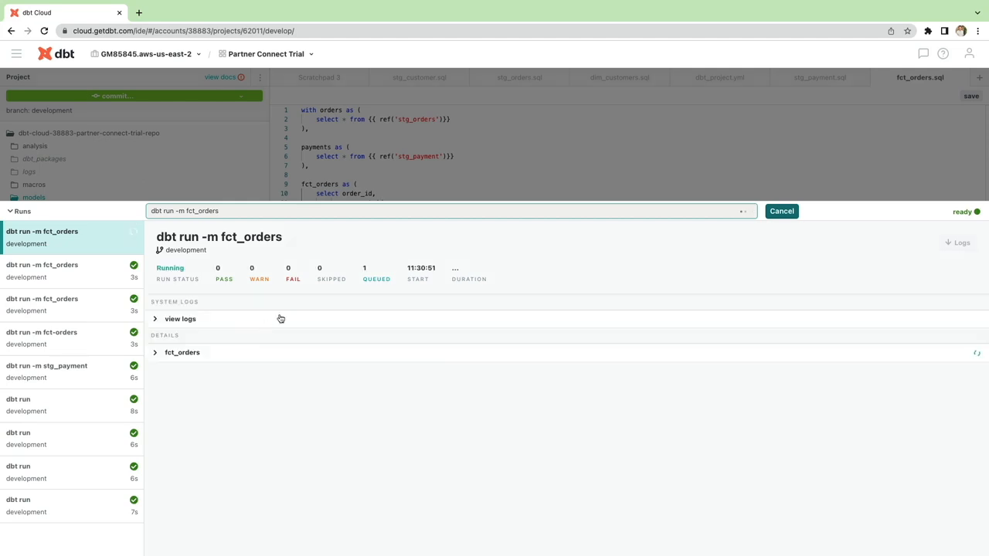
{"action": "left_click", "coordinate": [452, 210]}
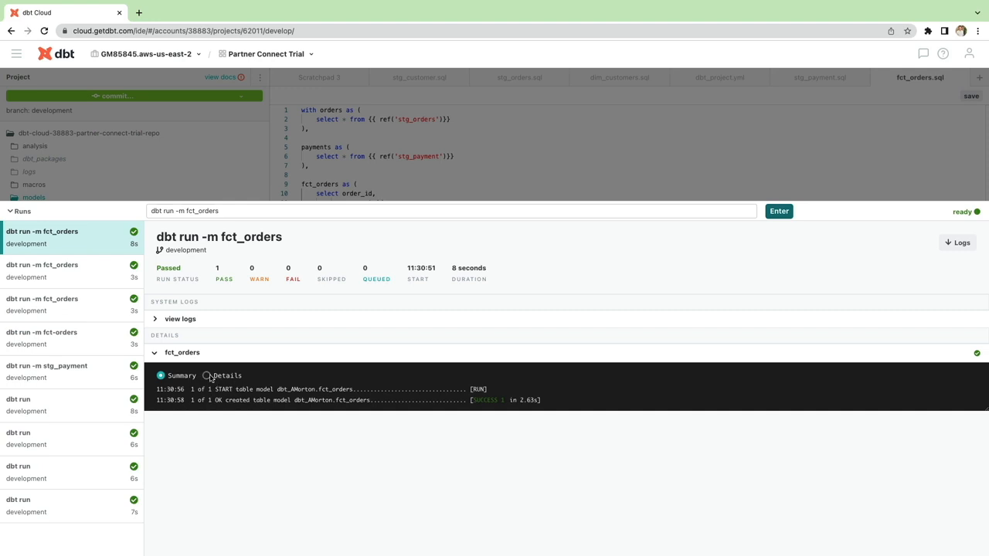
{"action": "left_click", "coordinate": [226, 375]}
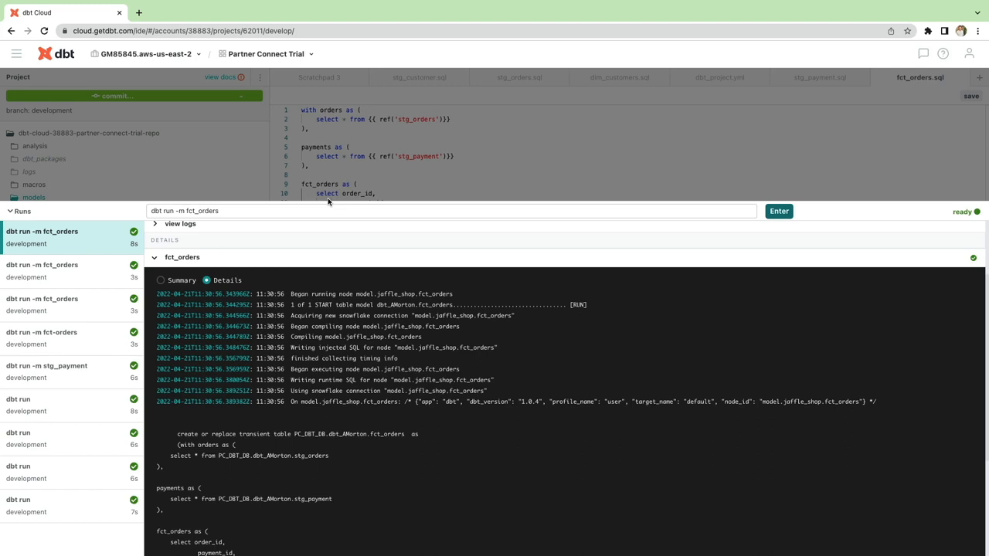
{"action": "mouse_move", "coordinate": [351, 194]}
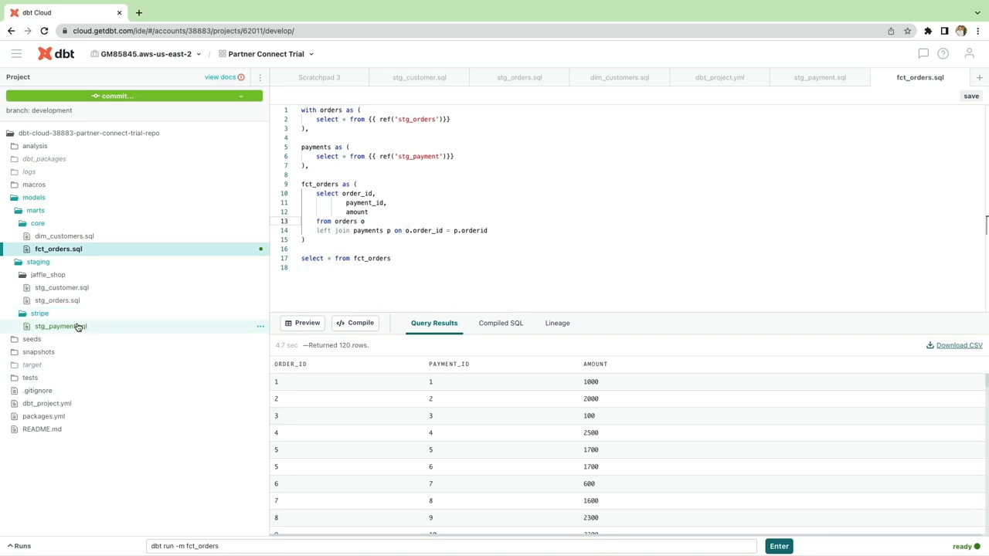
{"action": "mouse_move", "coordinate": [60, 326]}
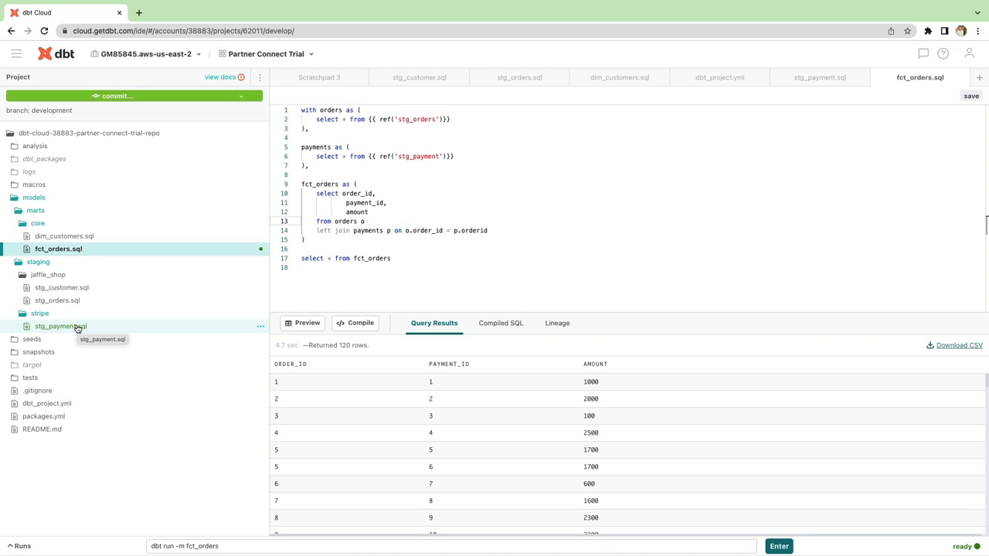
{"action": "mouse_move", "coordinate": [59, 326]}
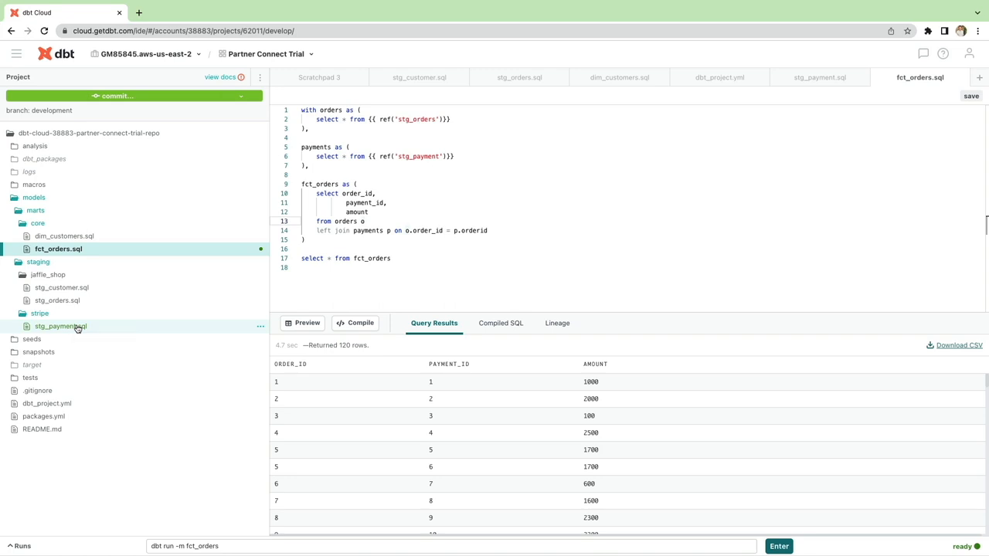
Open stg_payment.sql from the file tree to show its 120-row preview
{"action": "left_click", "coordinate": [63, 326]}
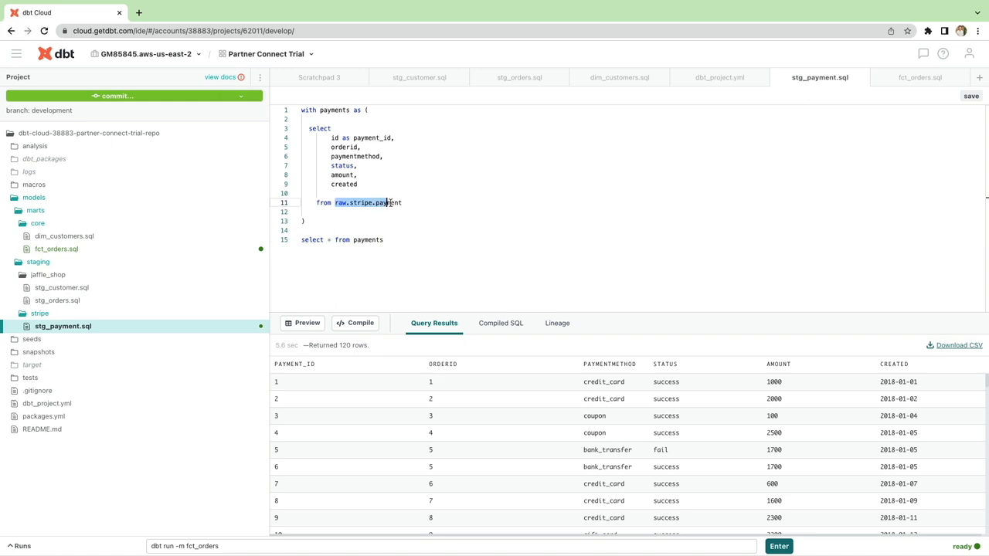